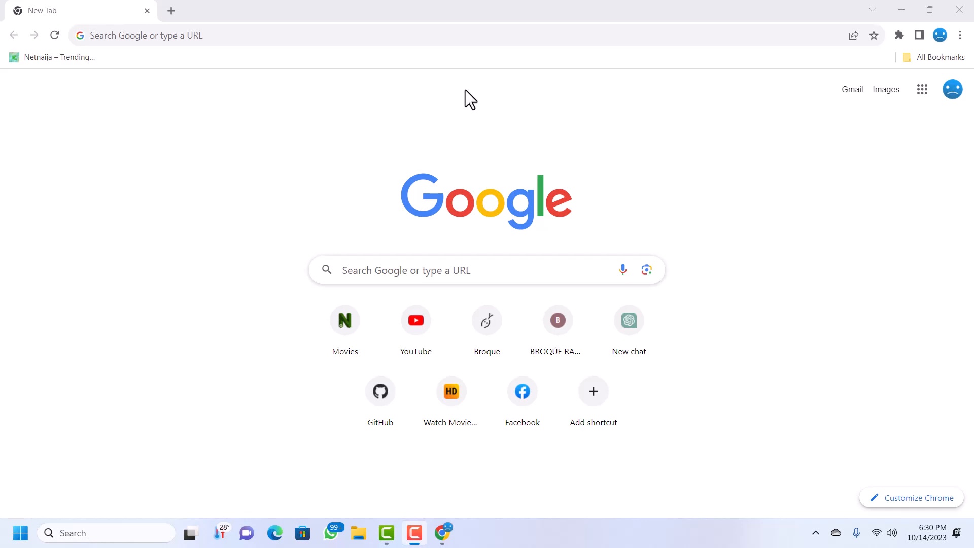
mouse_move(121, 71)
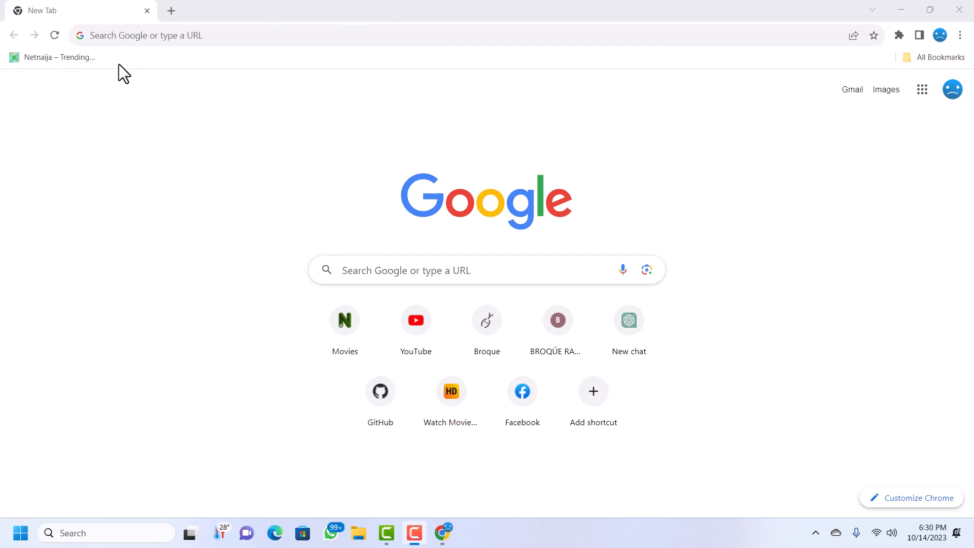
- Search Google for 'tuneskit' from the address bar, discarding a mistyped 'itunes' first
click(170, 35)
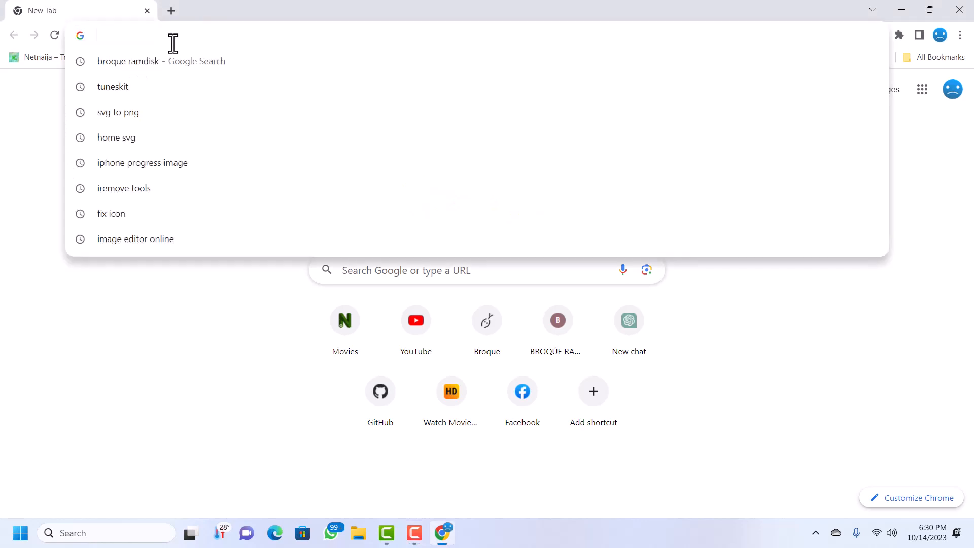
text(i)
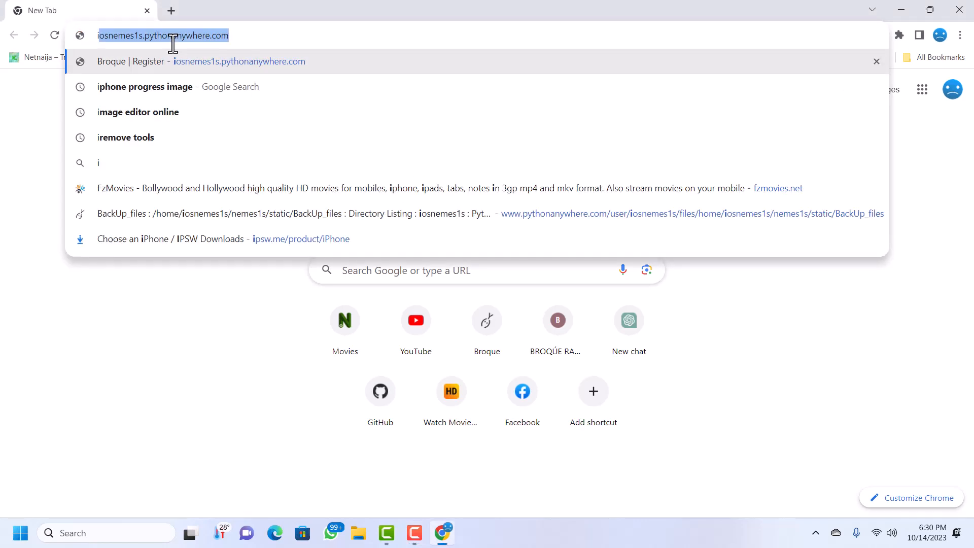
text(itunes)
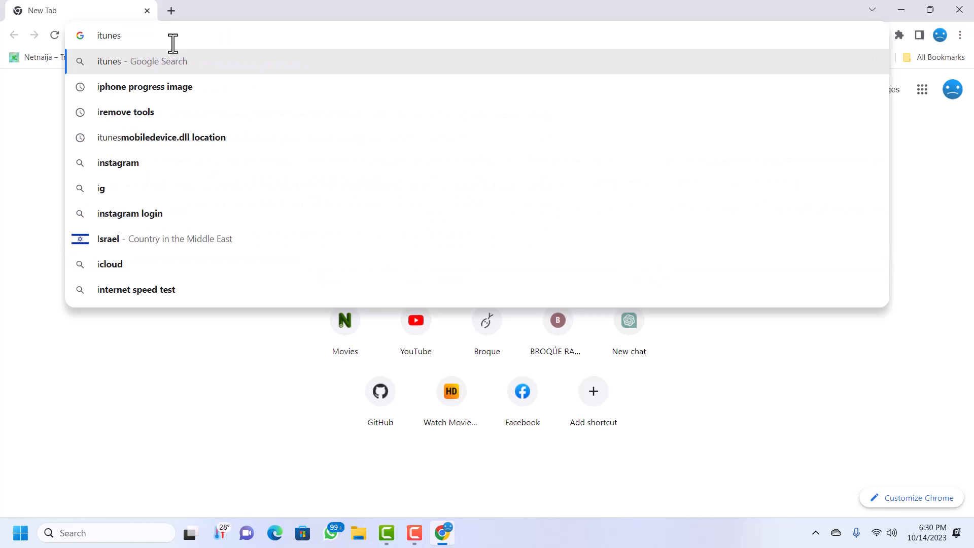
key(Escape)
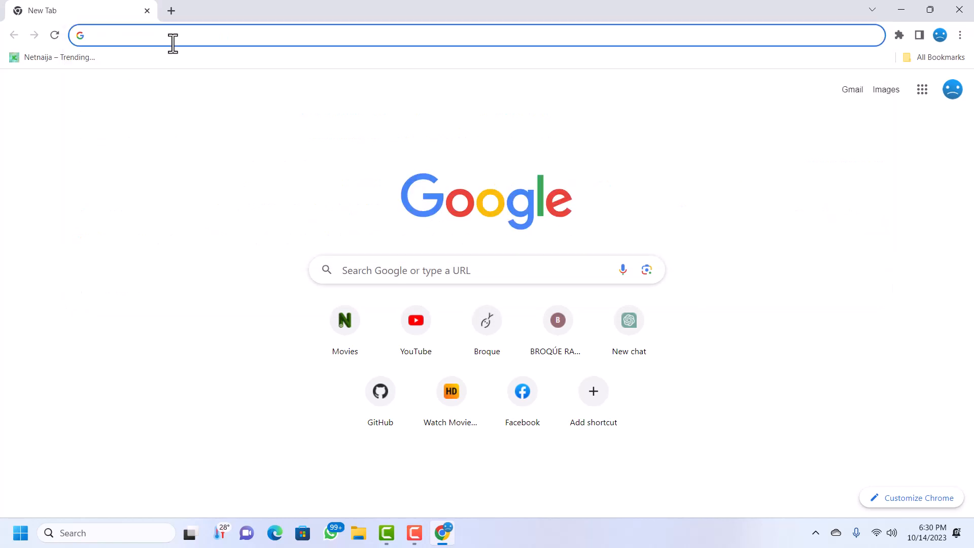
text(tuneskit)
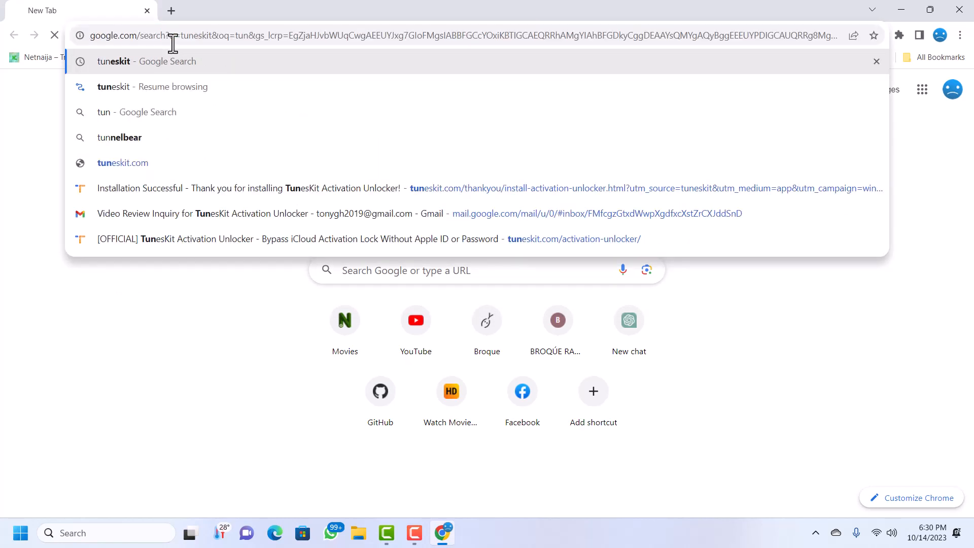
key(Enter)
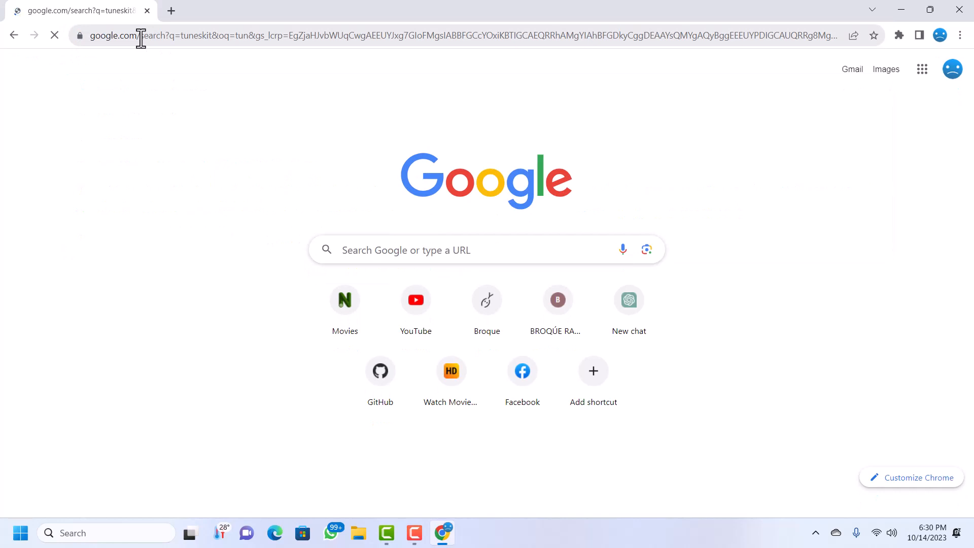
key(Enter)
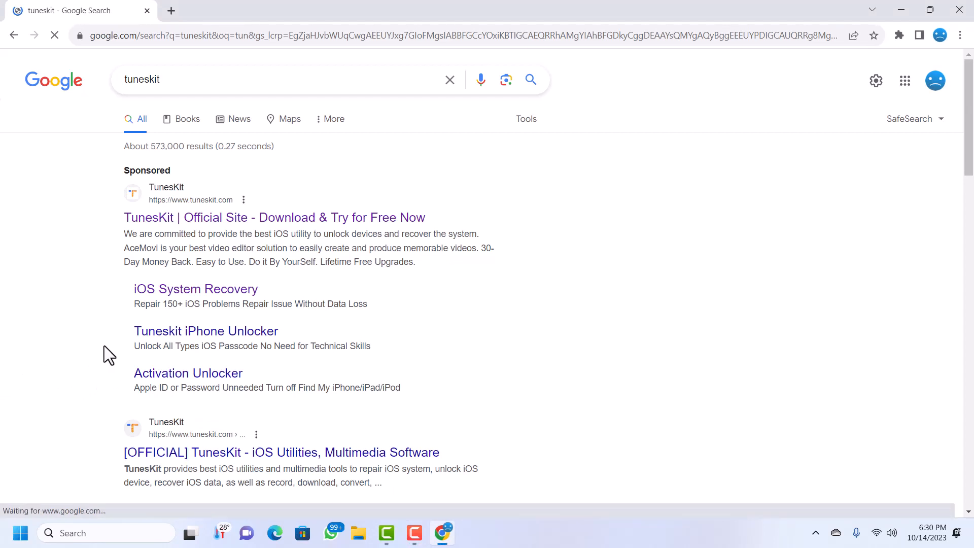
mouse_move(410, 372)
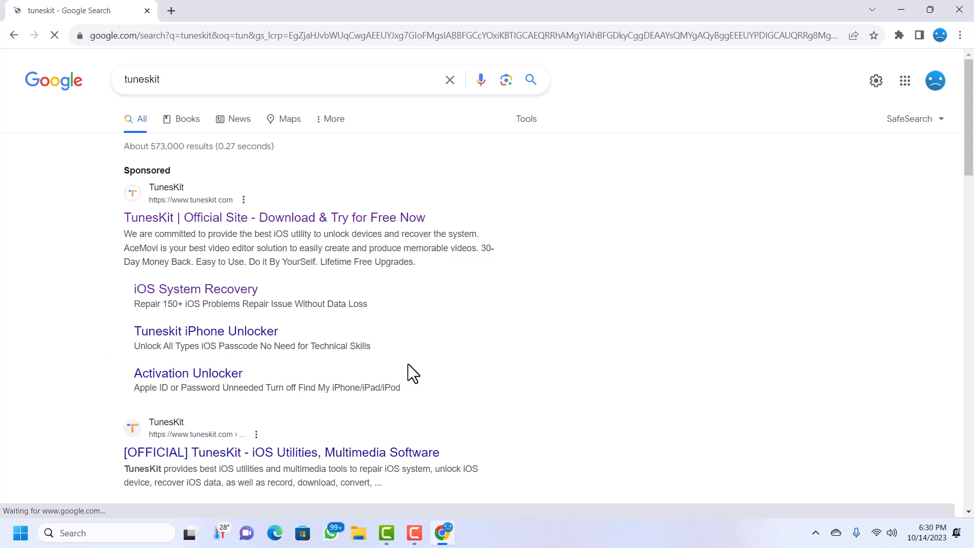
- Load the sponsored Activation Unlocker page and highlight its bypass activation lock feature line
click(188, 373)
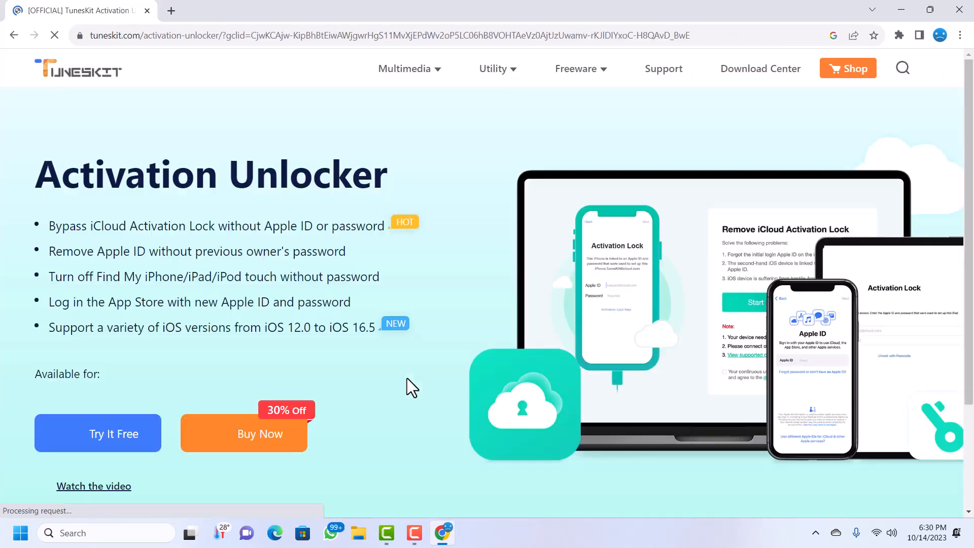
scroll(down, 3)
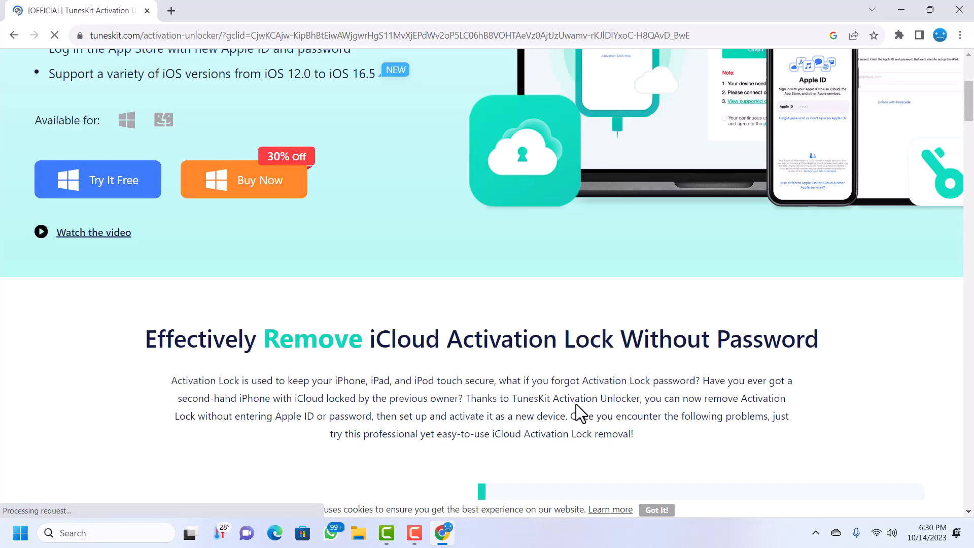
scroll(up, 3)
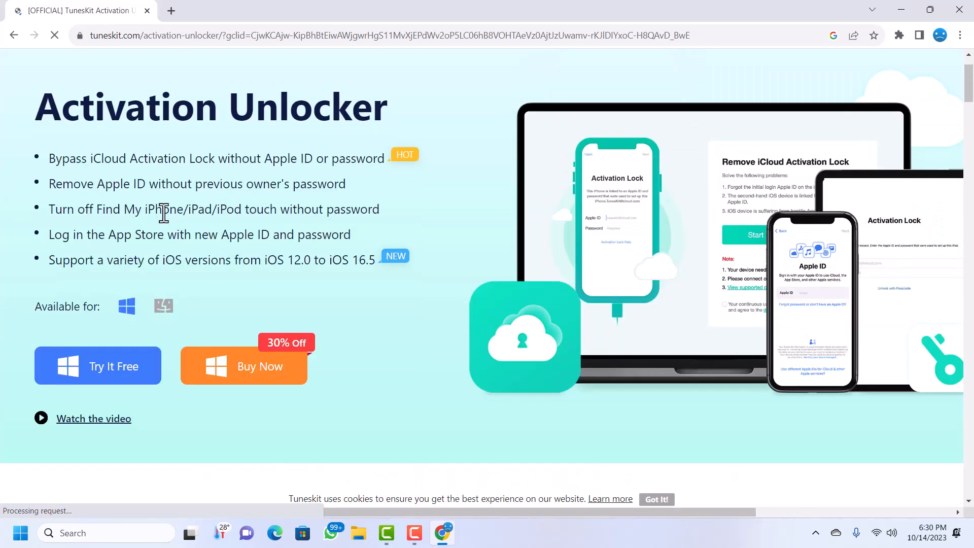
scroll(down, 3)
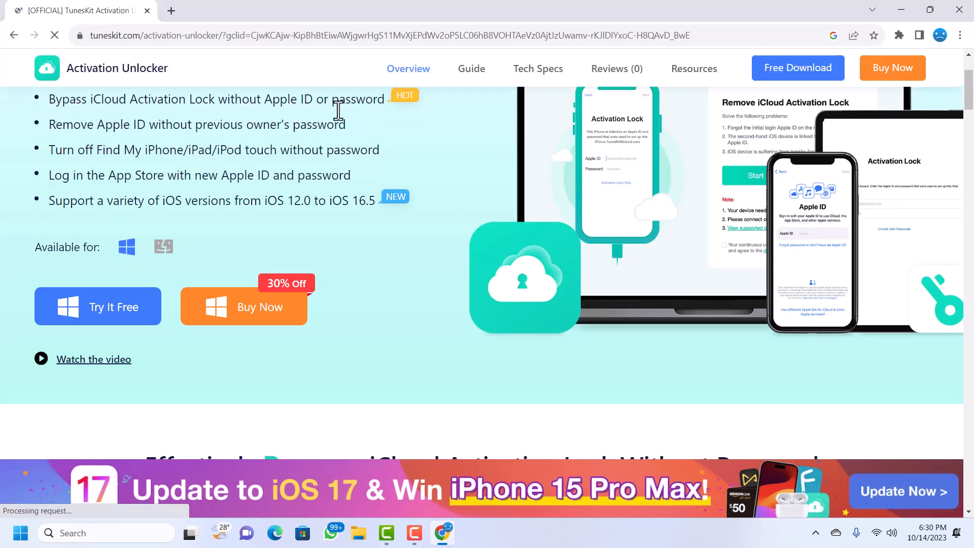
drag(48, 98, 383, 98)
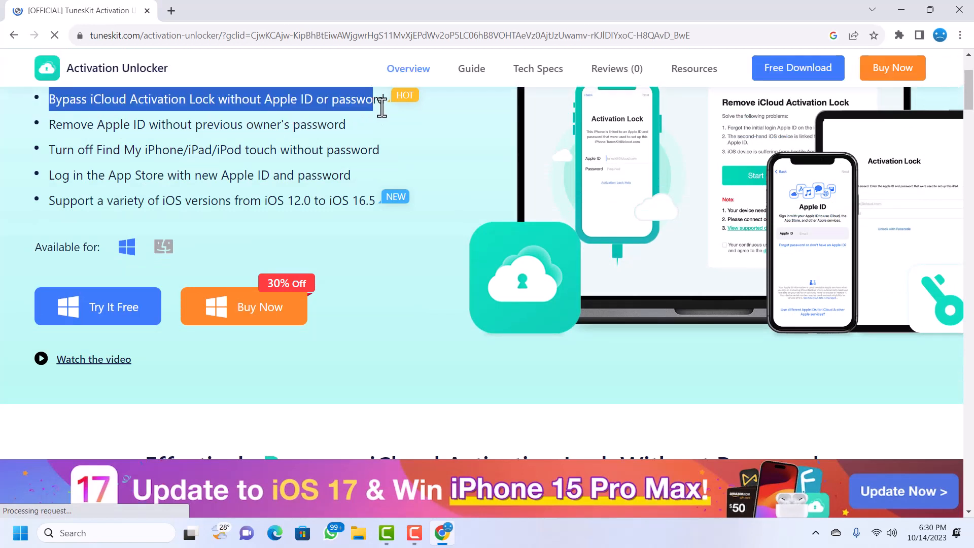
scroll(down, 3)
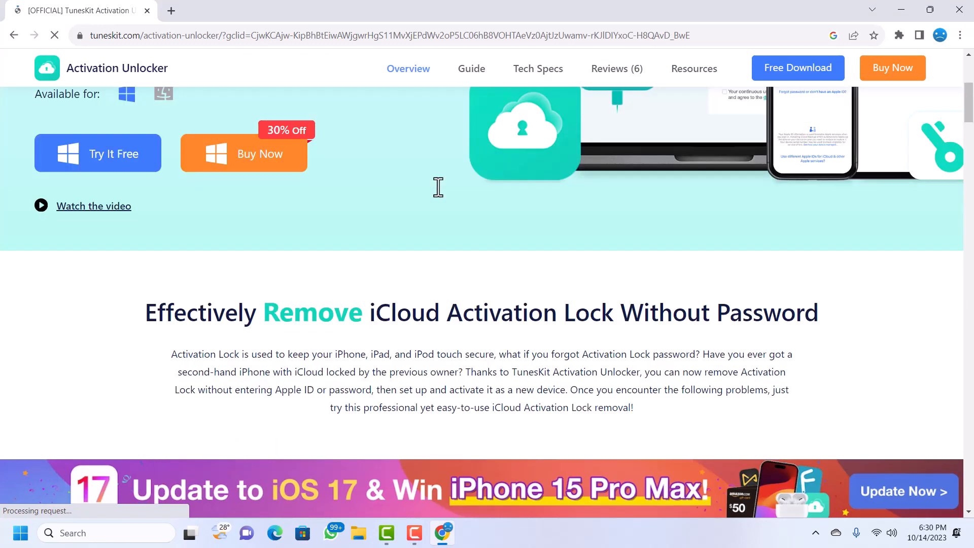
scroll(down, 3)
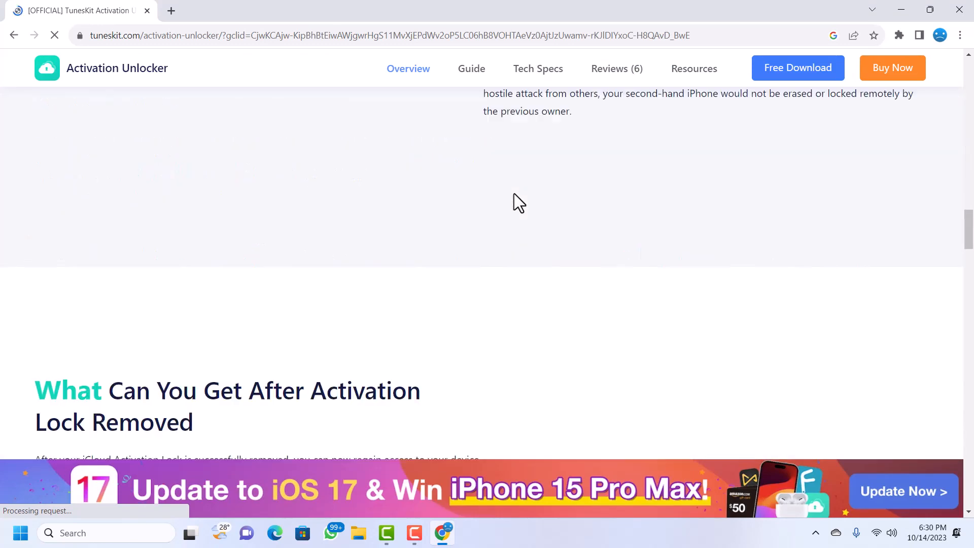
scroll(down, 3)
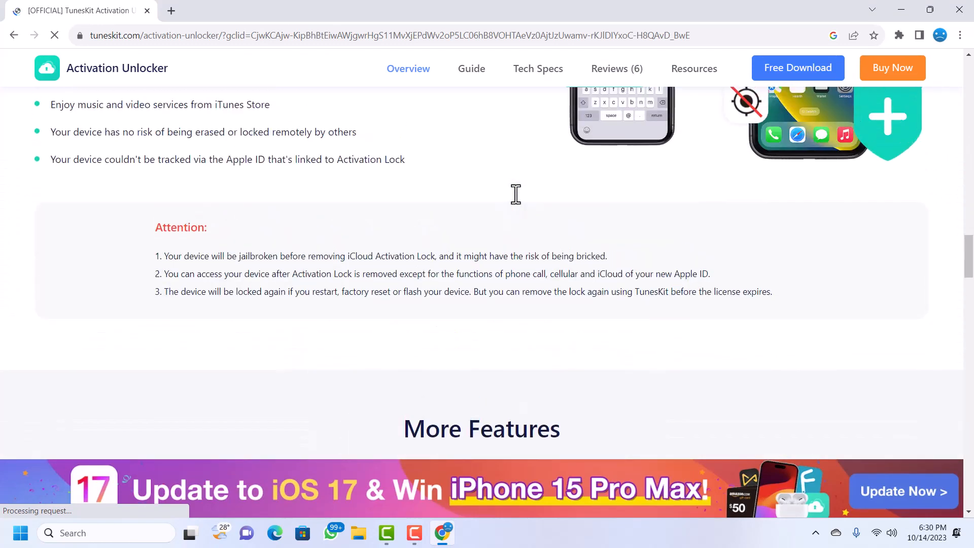
scroll(down, 3)
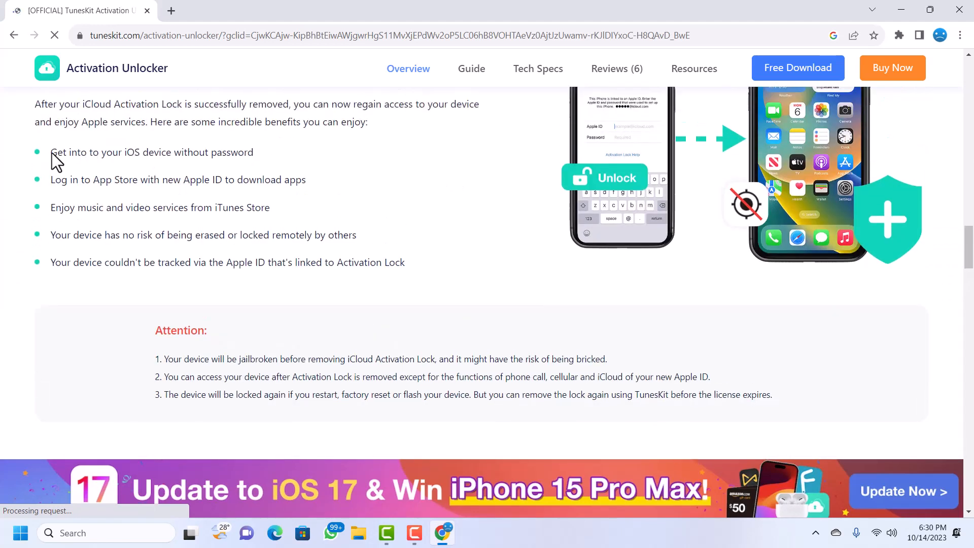
- Highlight the benefits on entering the device, media services and no tracking, reading down to Free Trial vs Full Version
drag(50, 152, 219, 152)
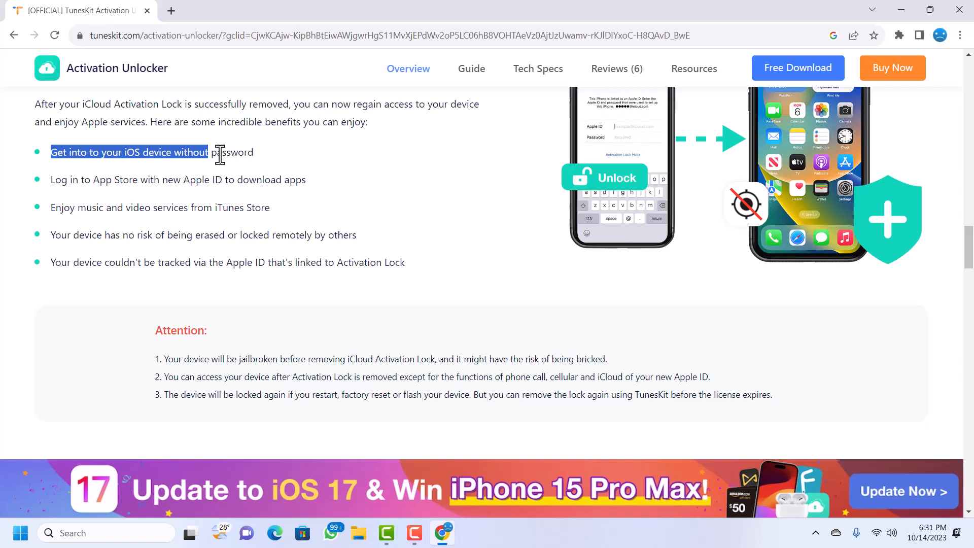
click(267, 160)
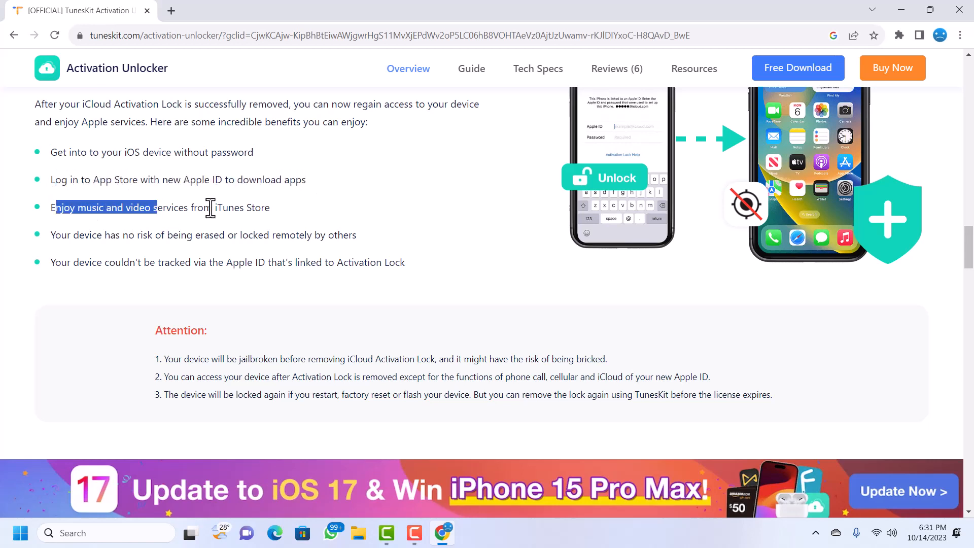
drag(211, 207, 270, 207)
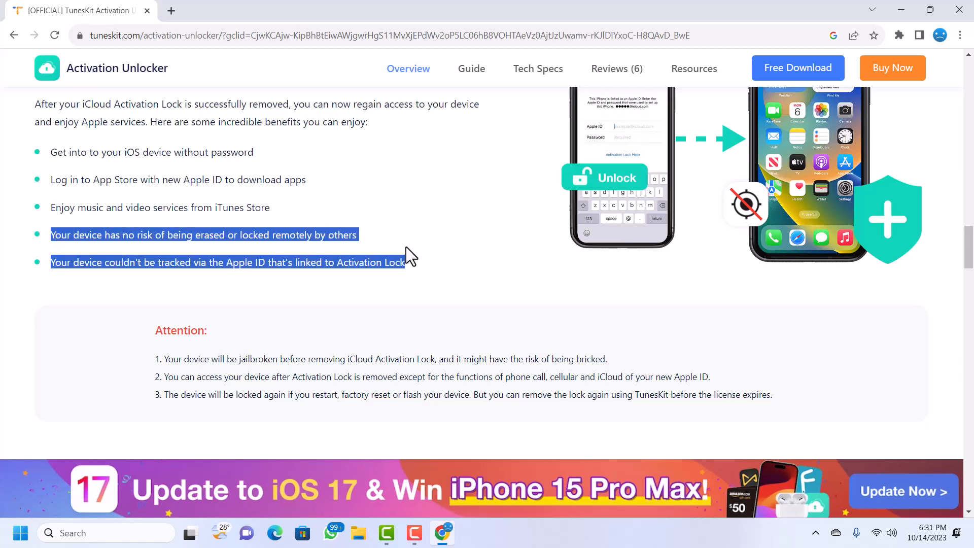
click(52, 262)
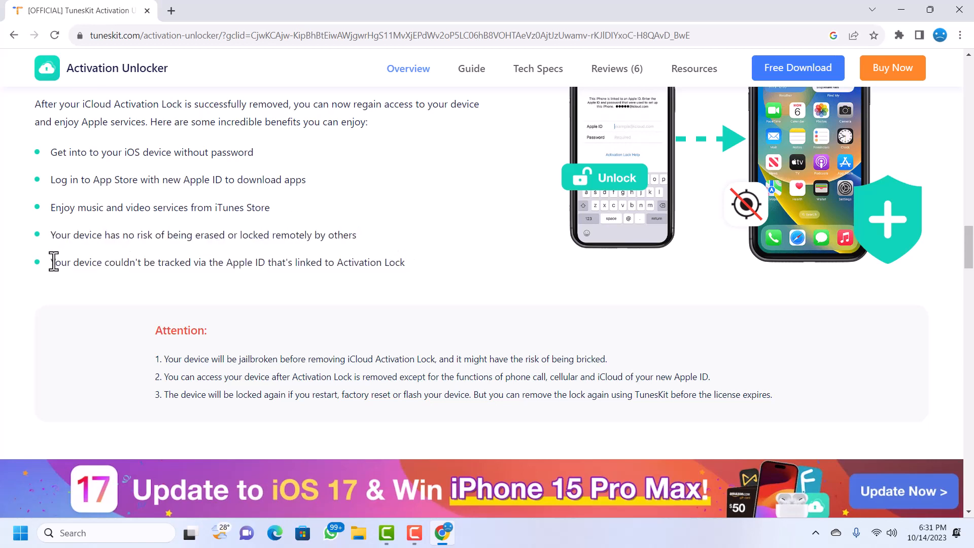
drag(51, 262, 394, 262)
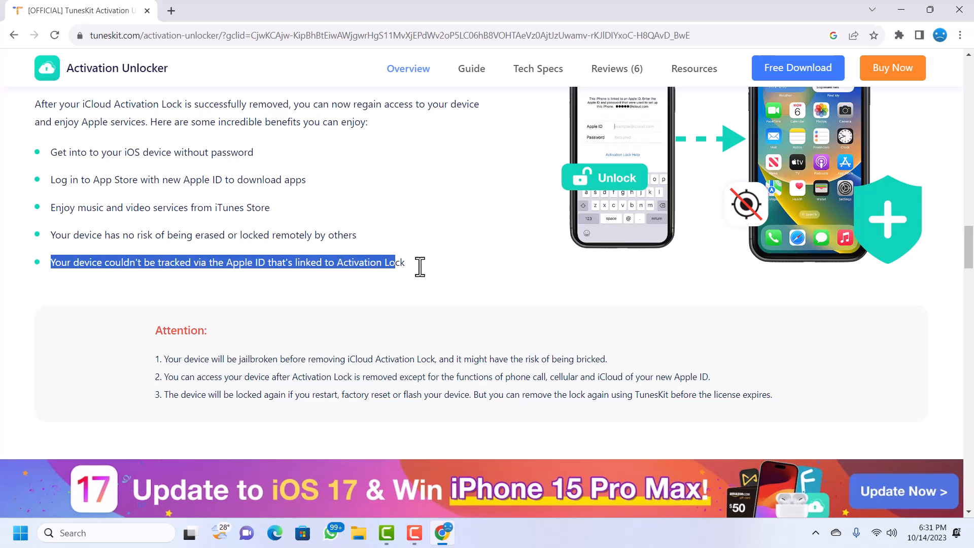
scroll(down, 3)
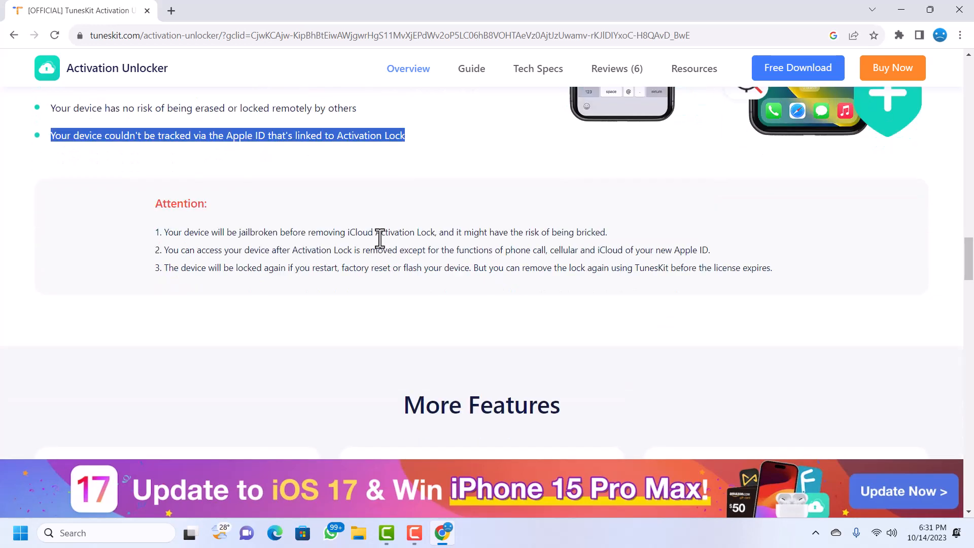
scroll(down, 3)
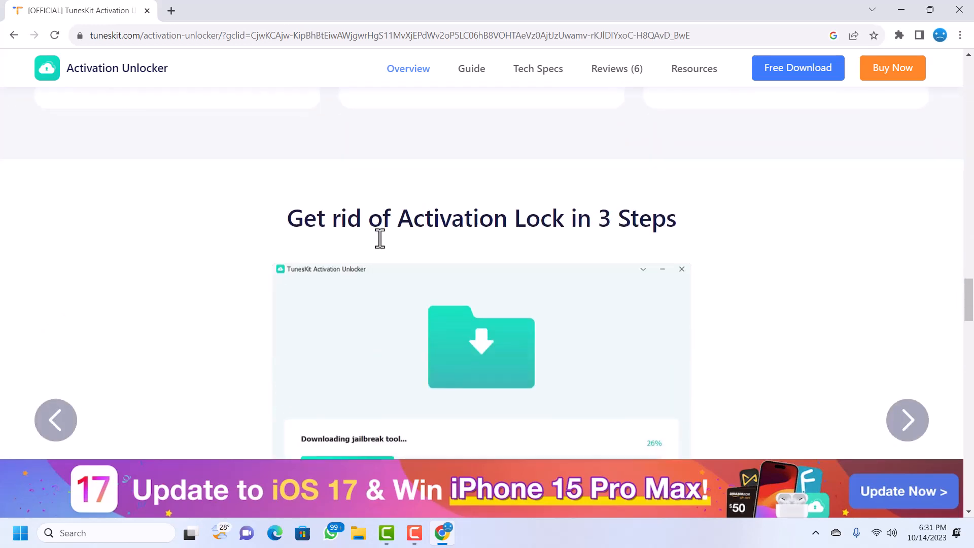
scroll(down, 3)
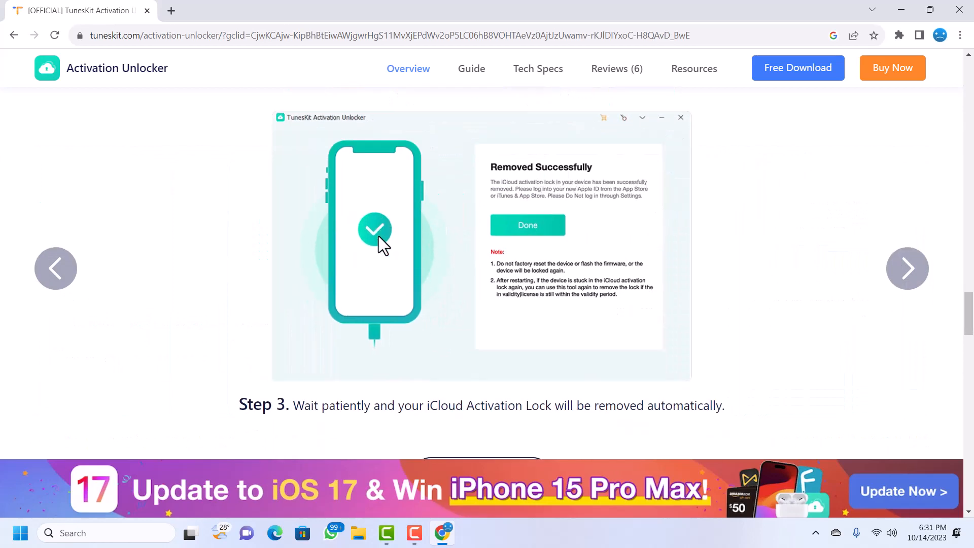
scroll(down, 3)
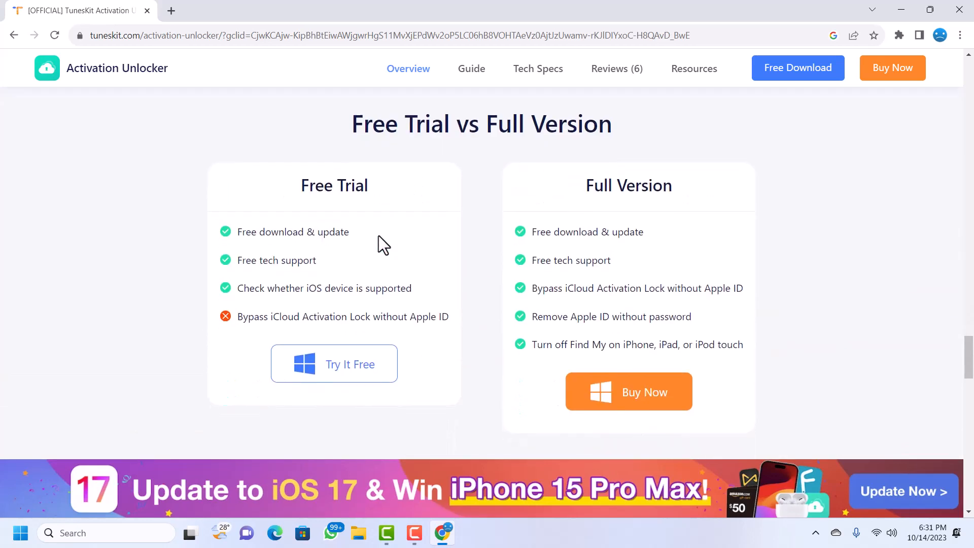
scroll(down, 3)
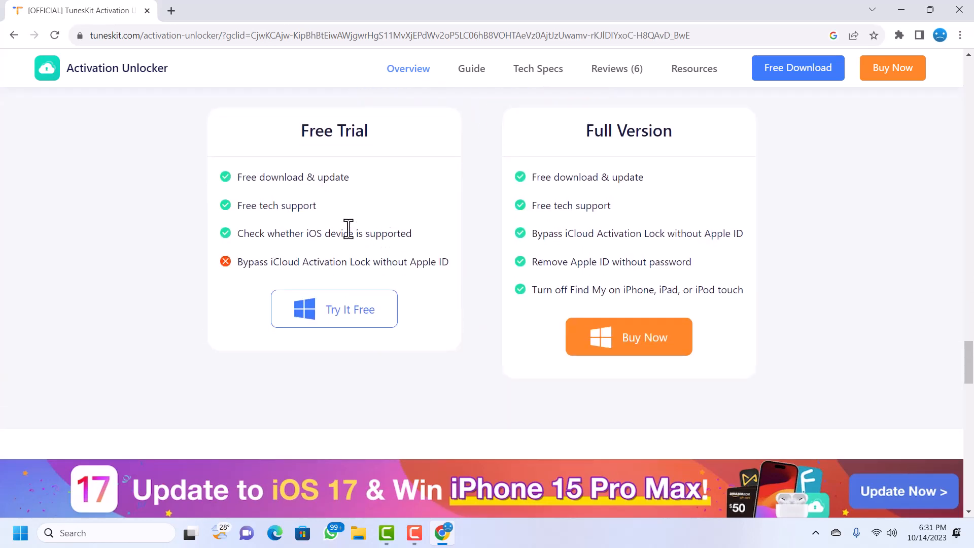
mouse_move(351, 237)
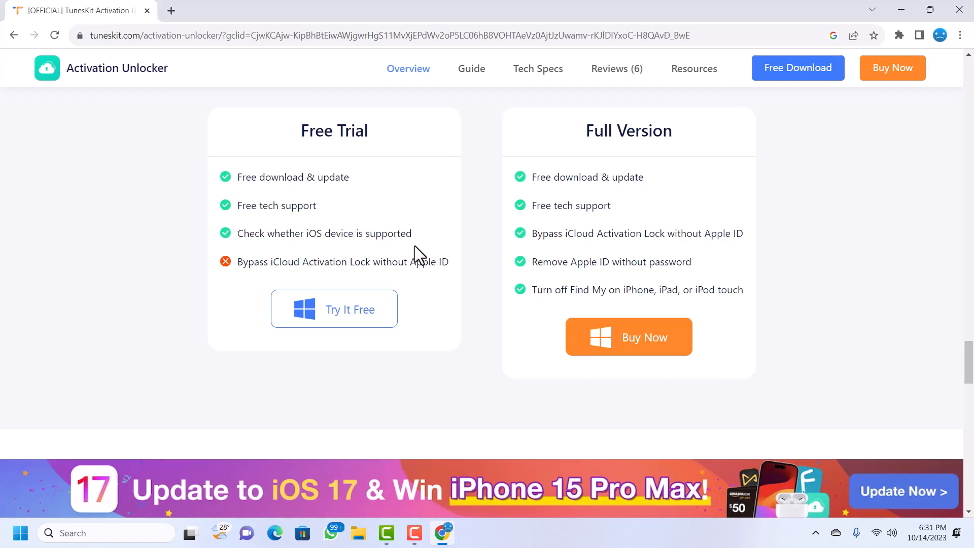
mouse_move(341, 313)
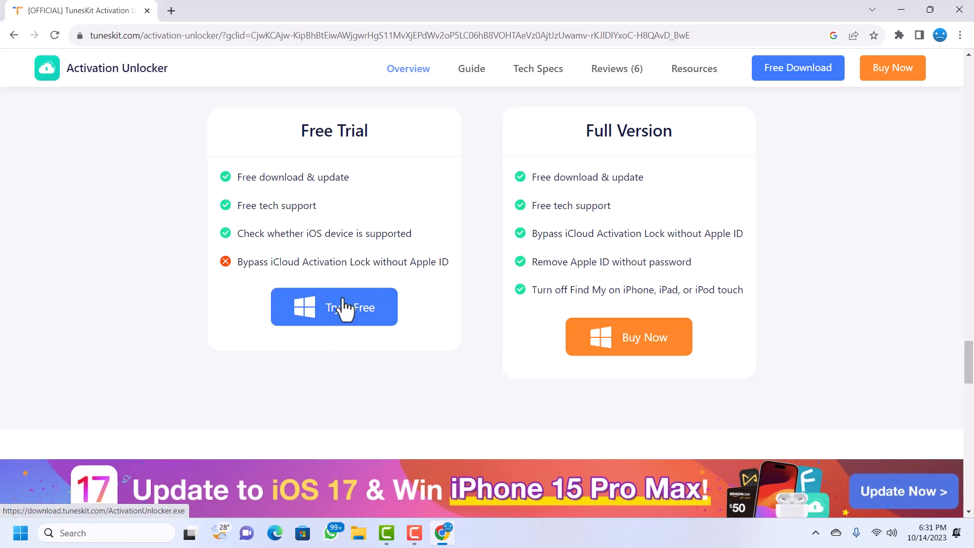
- Use Try It Free to start the ActivationUnlocker installer download and dismiss the duplicate download prompt
click(341, 307)
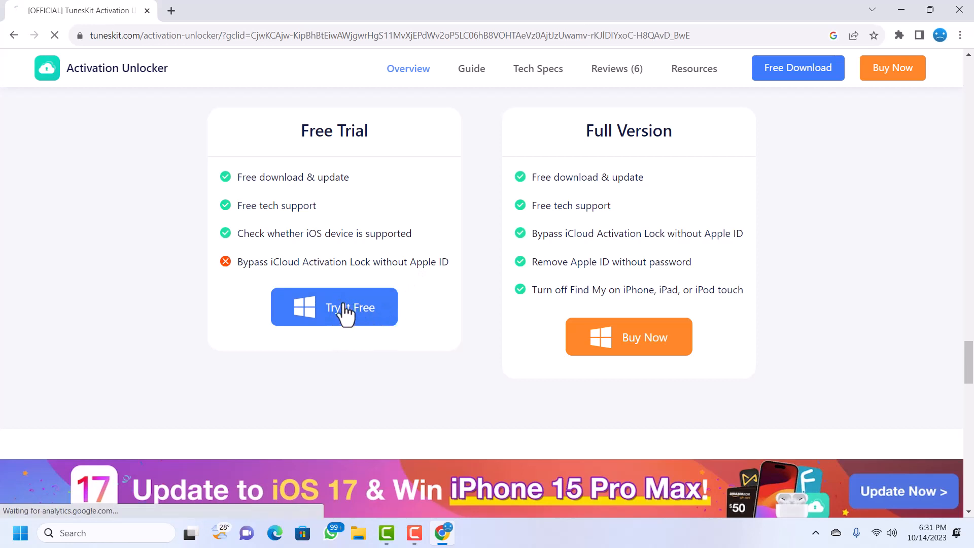
click(343, 306)
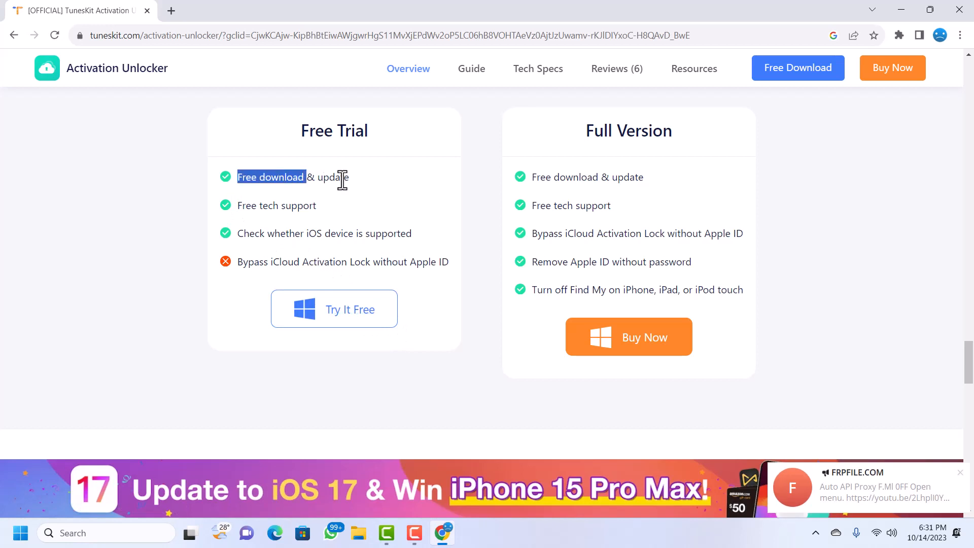
click(334, 309)
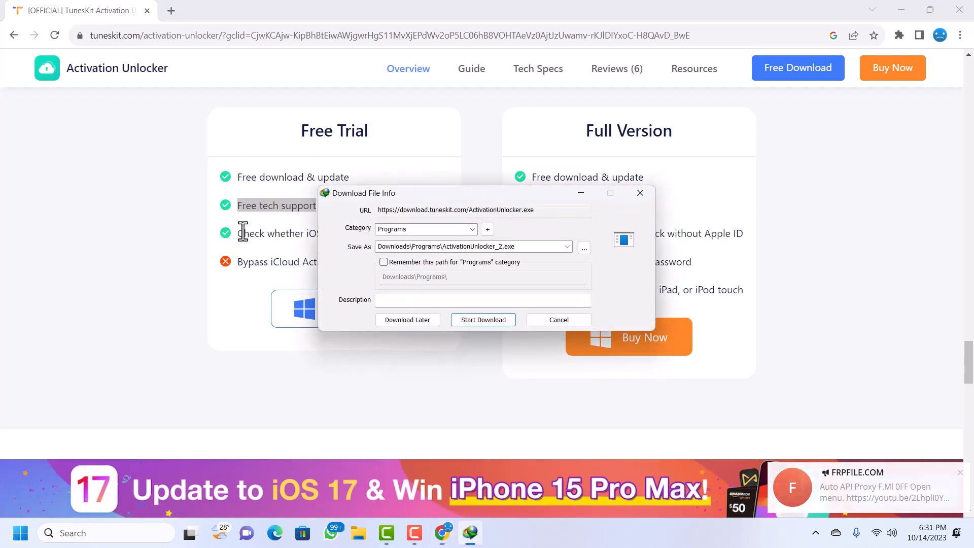
click(558, 320)
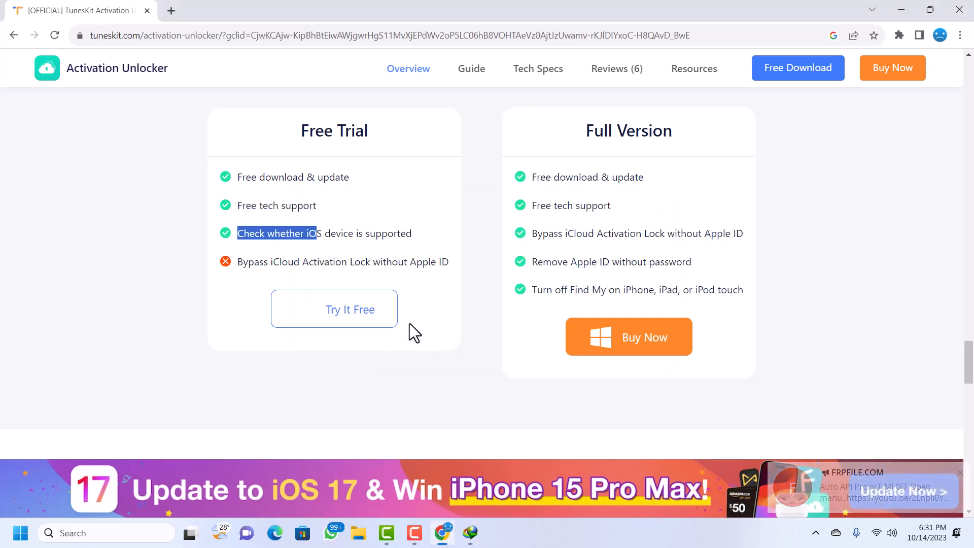
mouse_move(561, 416)
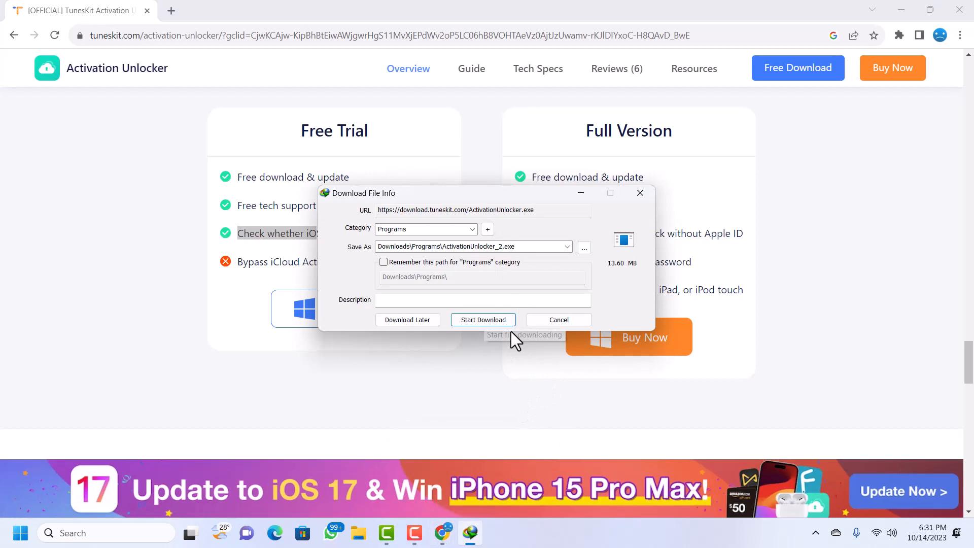
mouse_move(640, 193)
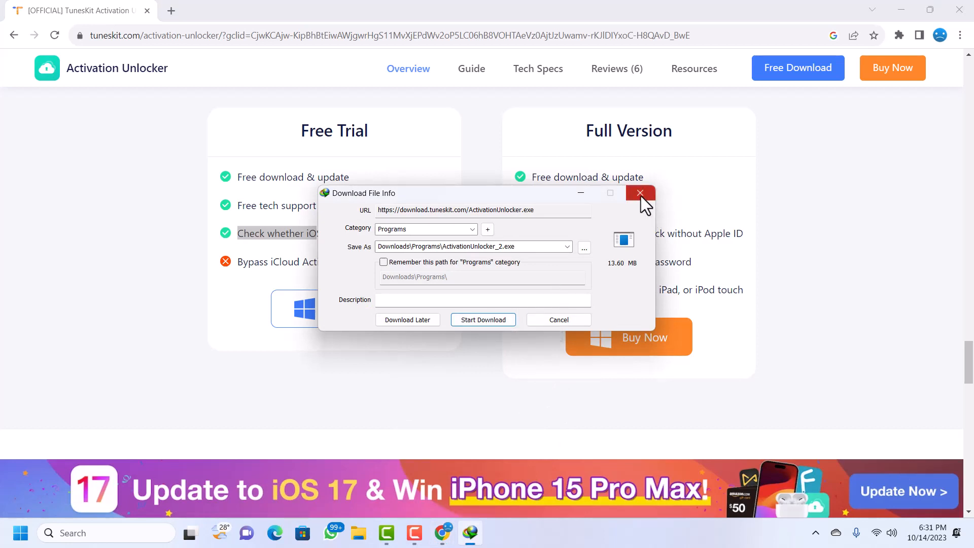
click(640, 193)
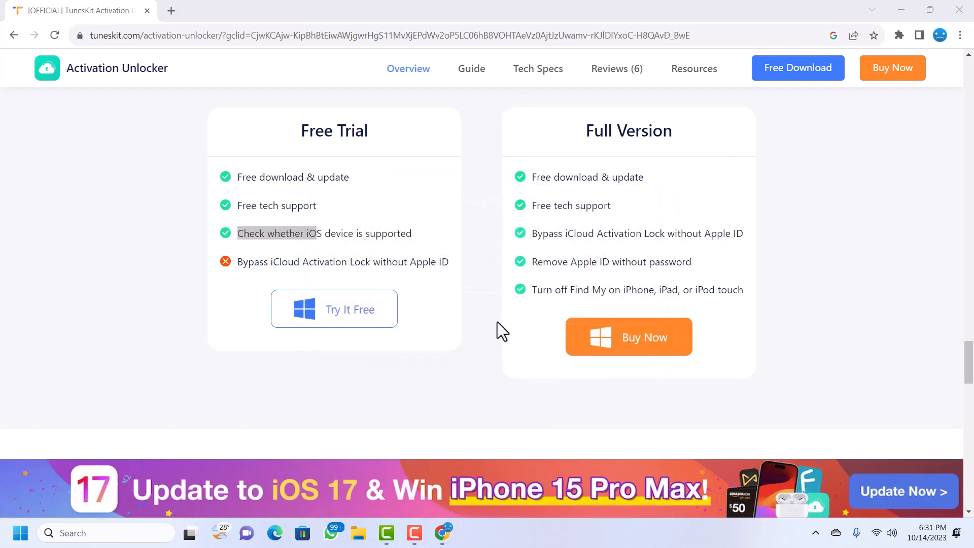
click(334, 309)
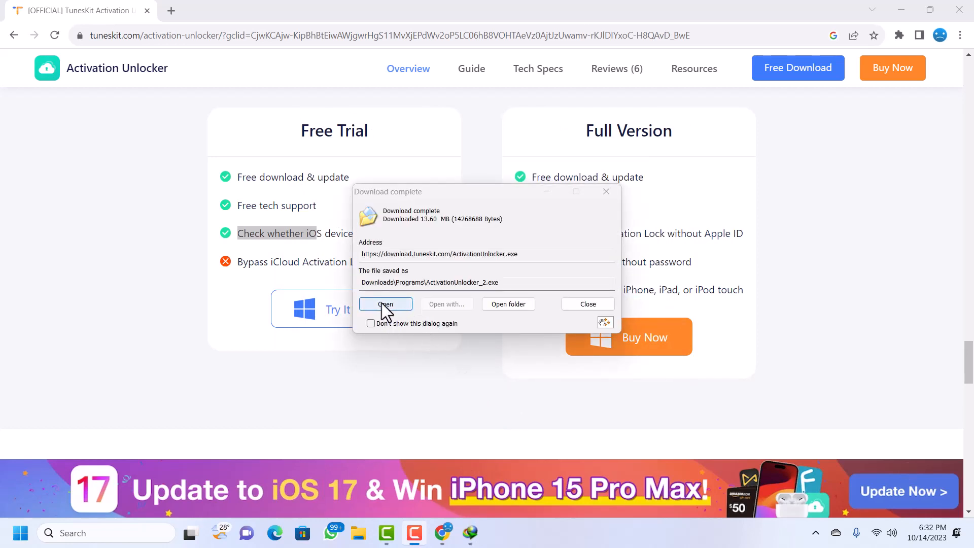
- Run the downloaded ActivationUnlocker_2.exe from the Download complete dialog
click(386, 304)
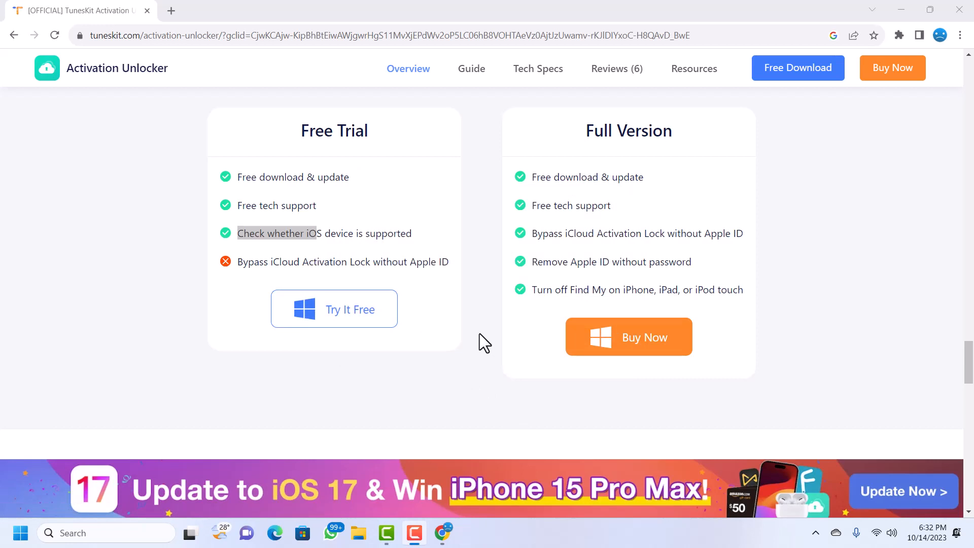
mouse_move(528, 309)
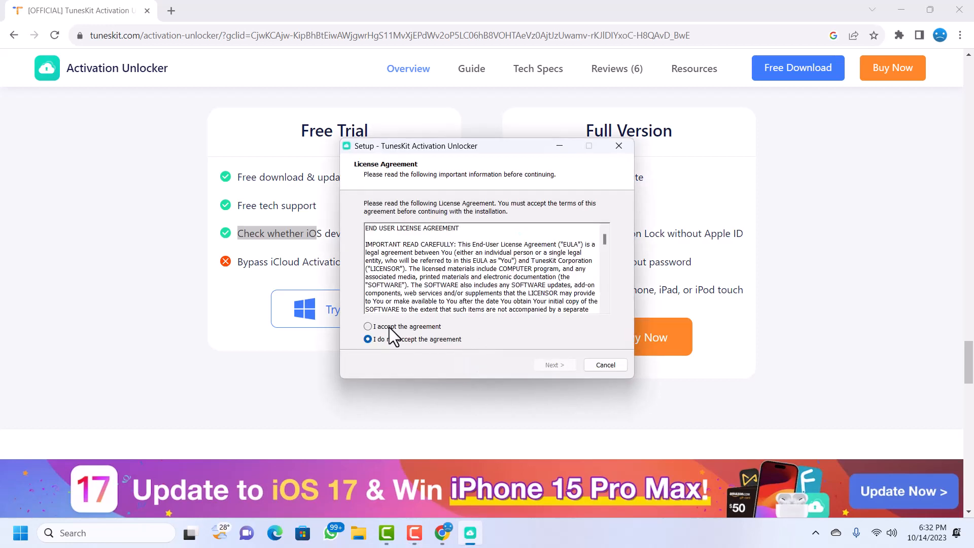
- Accept the license, keep the default folder and desktop shortcut, install, and finish with launch enabled
click(554, 365)
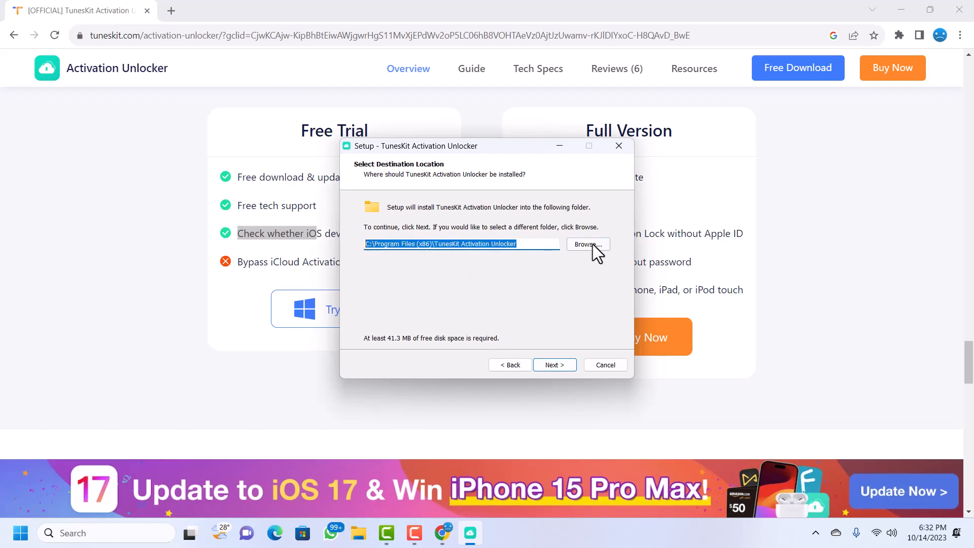
mouse_move(366, 249)
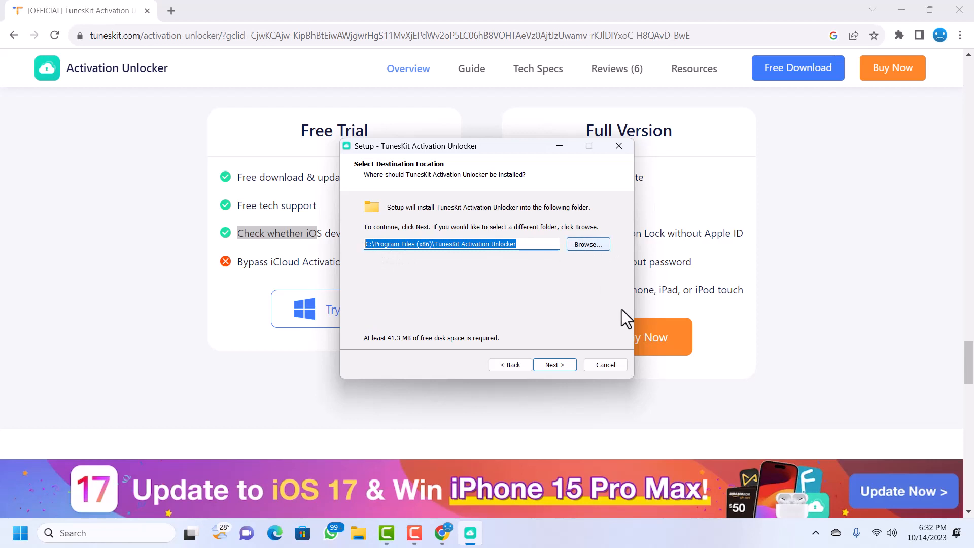
click(554, 365)
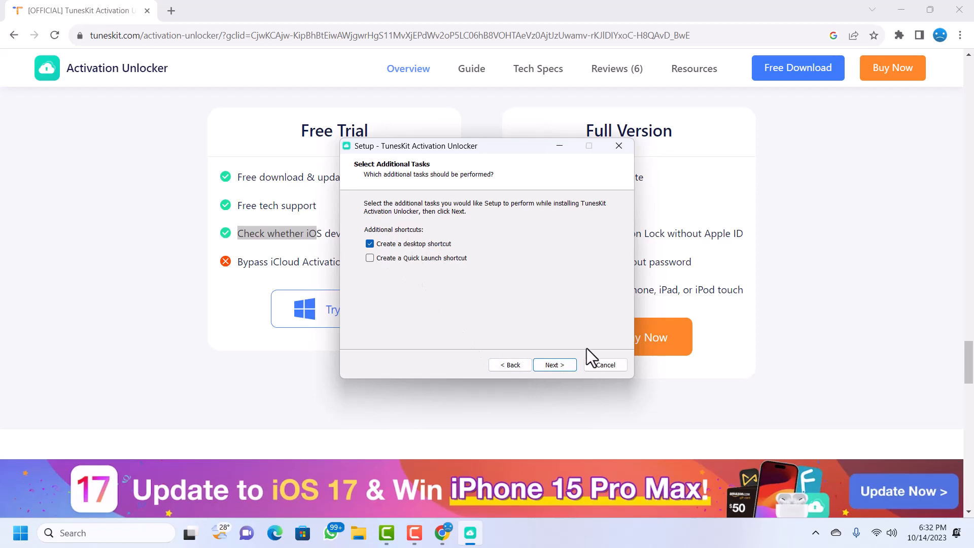
click(554, 365)
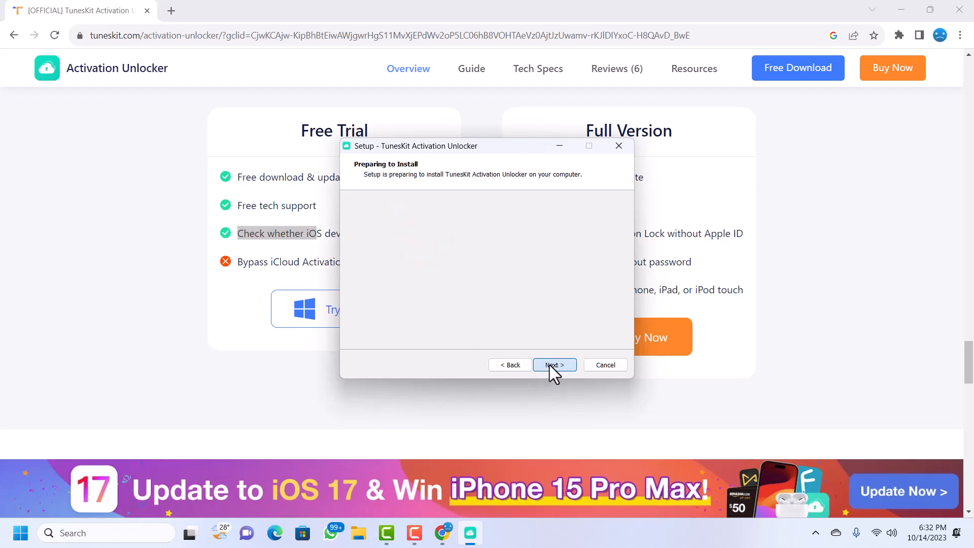
click(554, 364)
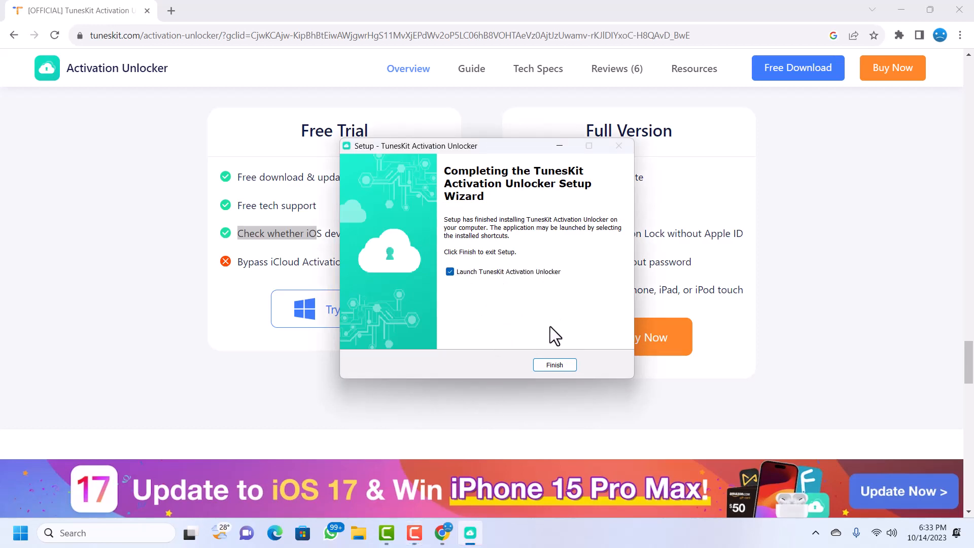
click(554, 364)
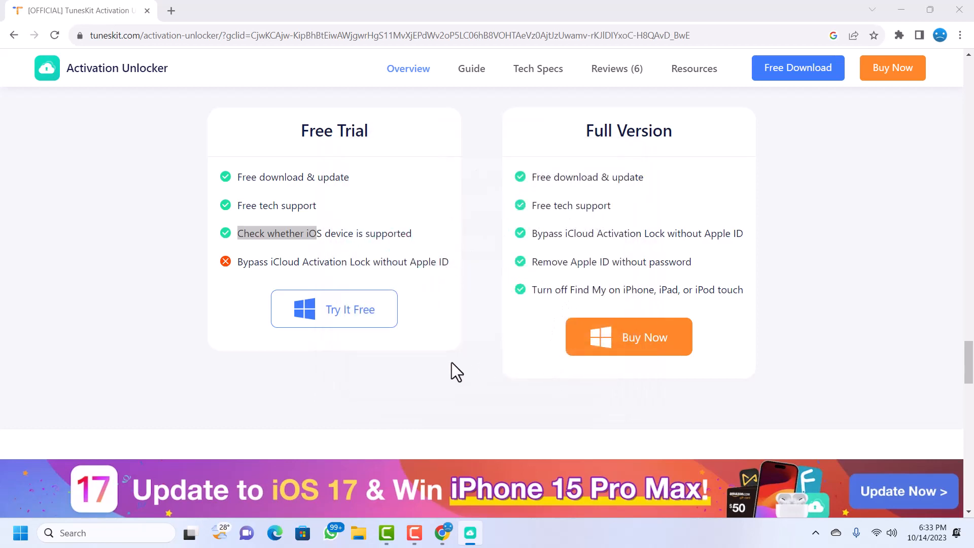
mouse_move(541, 192)
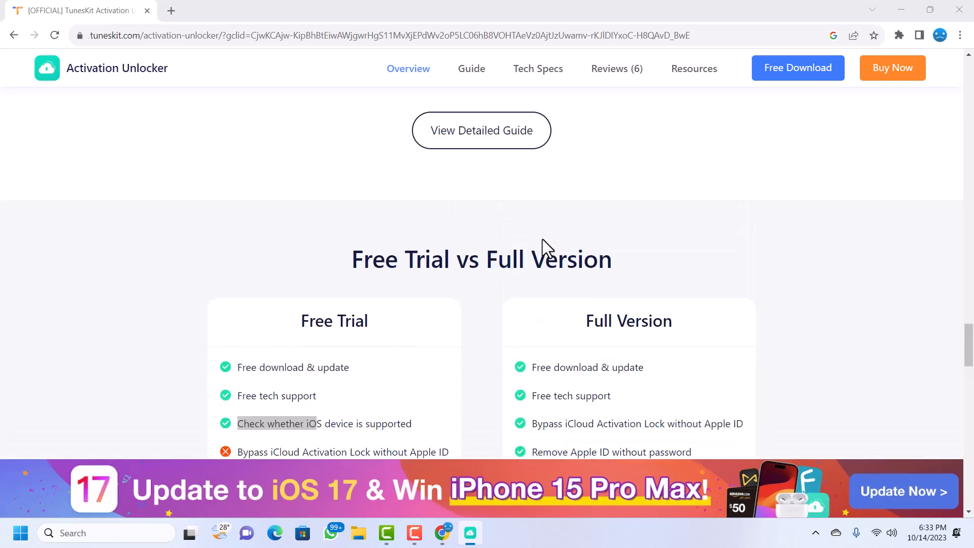
- Scroll the TunesKit page as the Installation Successful tab opens
scroll(down, 3)
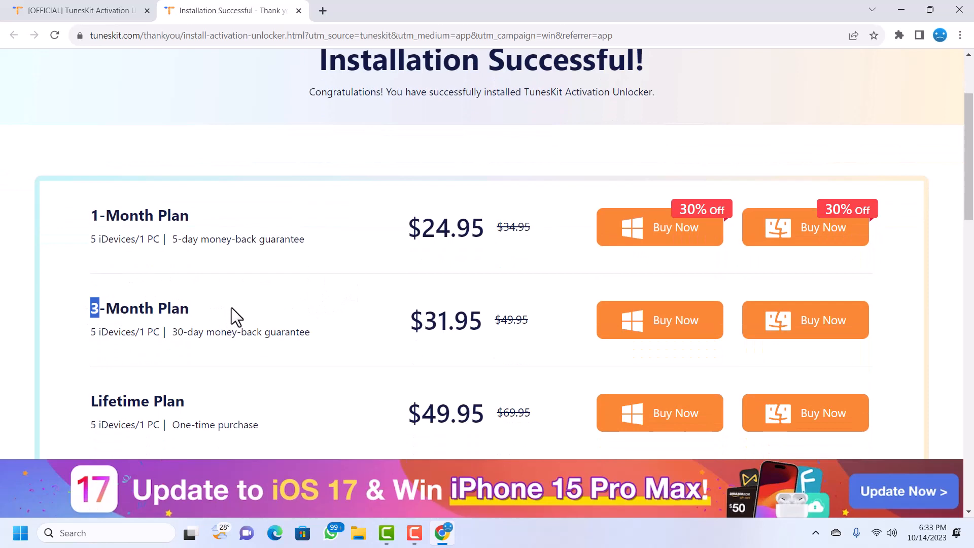
- Highlight the 3-Month Plan name and read the pricing table down to the 10-Second Quick Start section
double_click(139, 309)
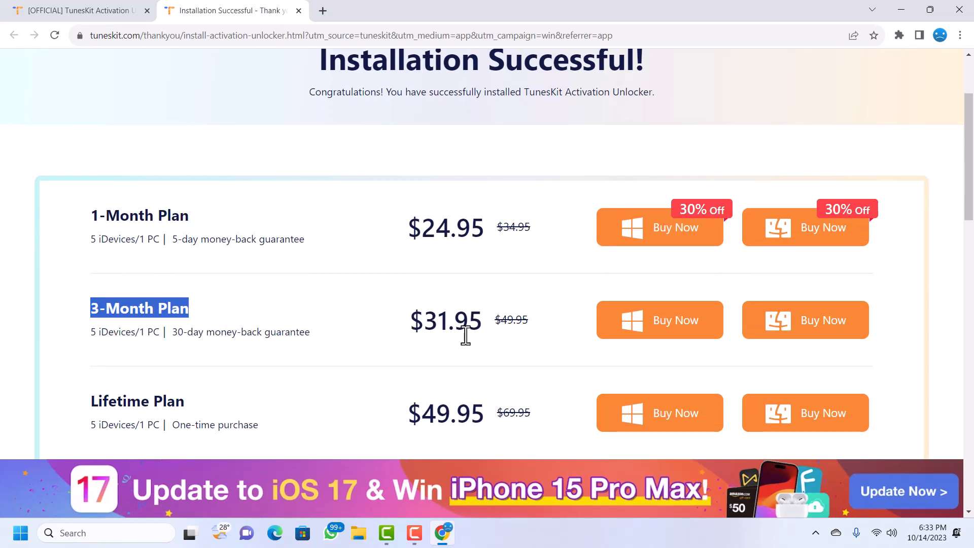
scroll(down, 3)
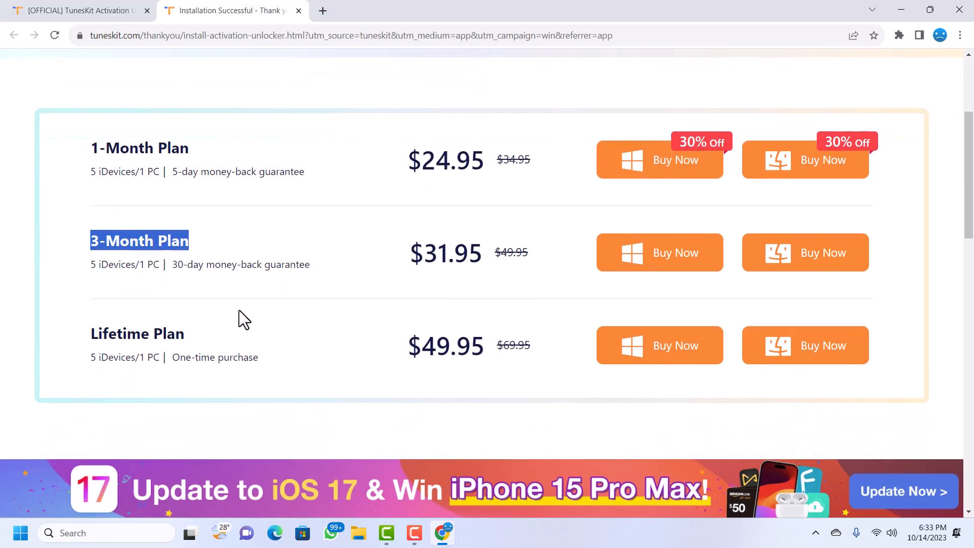
scroll(down, 3)
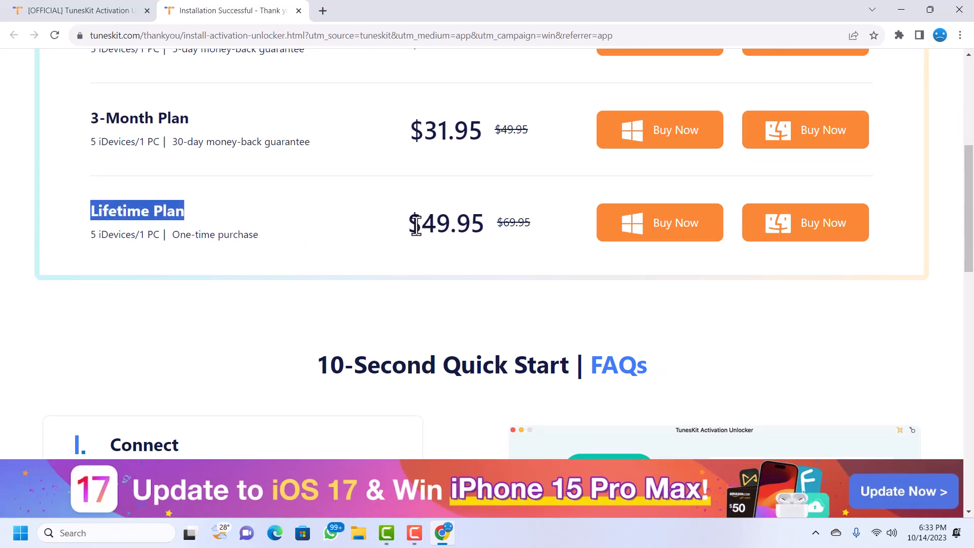
mouse_move(528, 267)
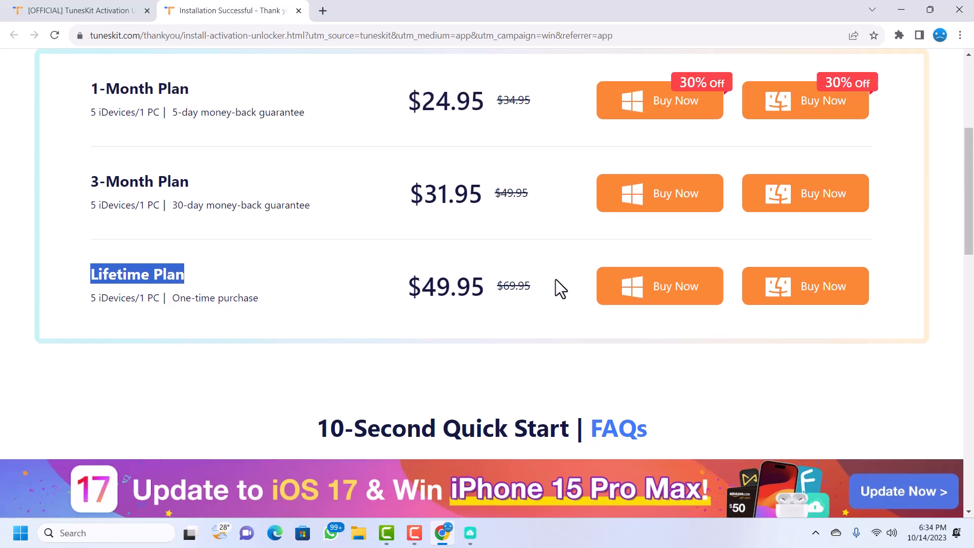
mouse_move(550, 288)
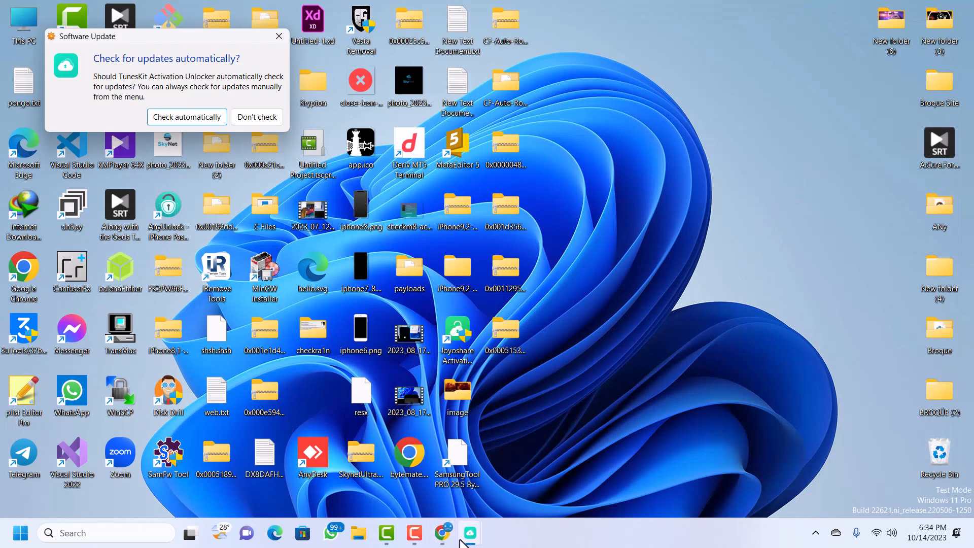
- Bring the unlocker window forward and choose Don't check for automatic updates
click(470, 532)
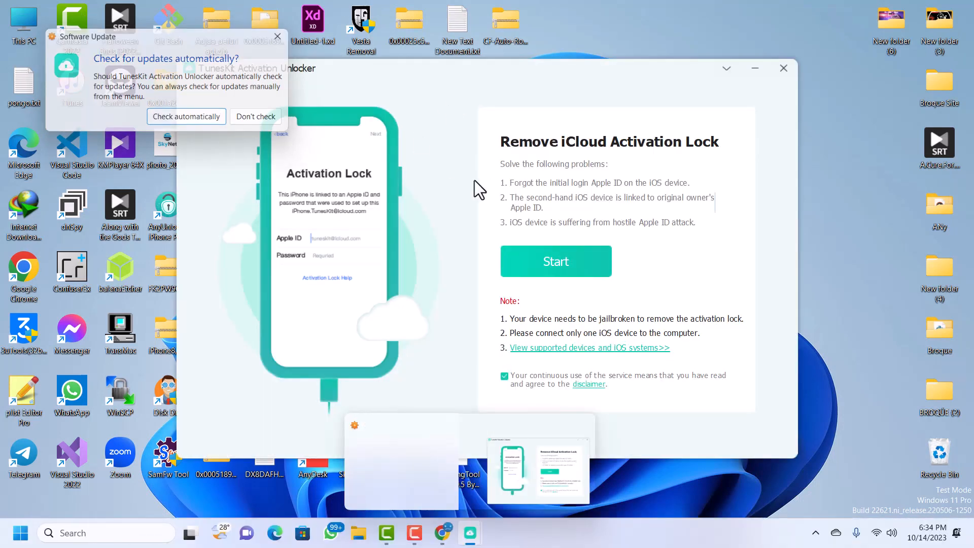
click(255, 115)
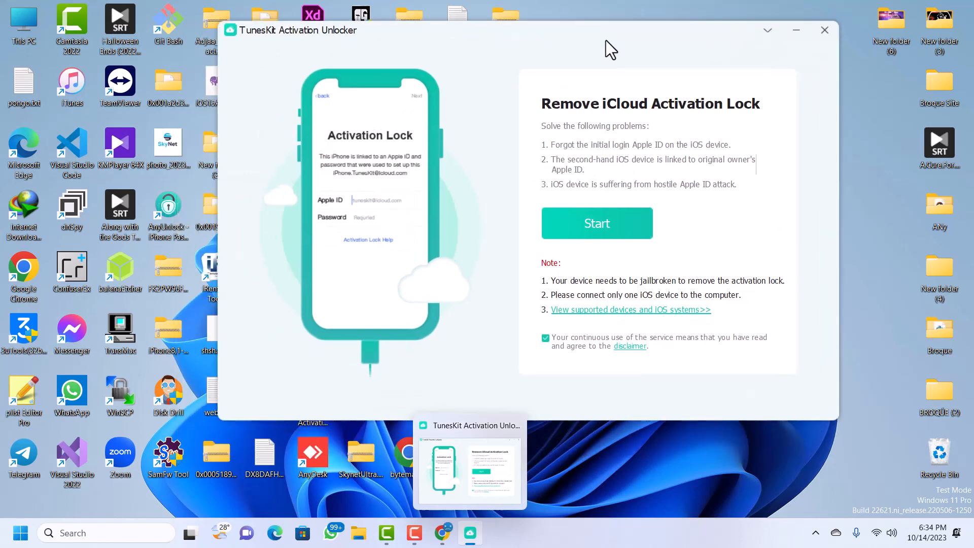
mouse_move(520, 115)
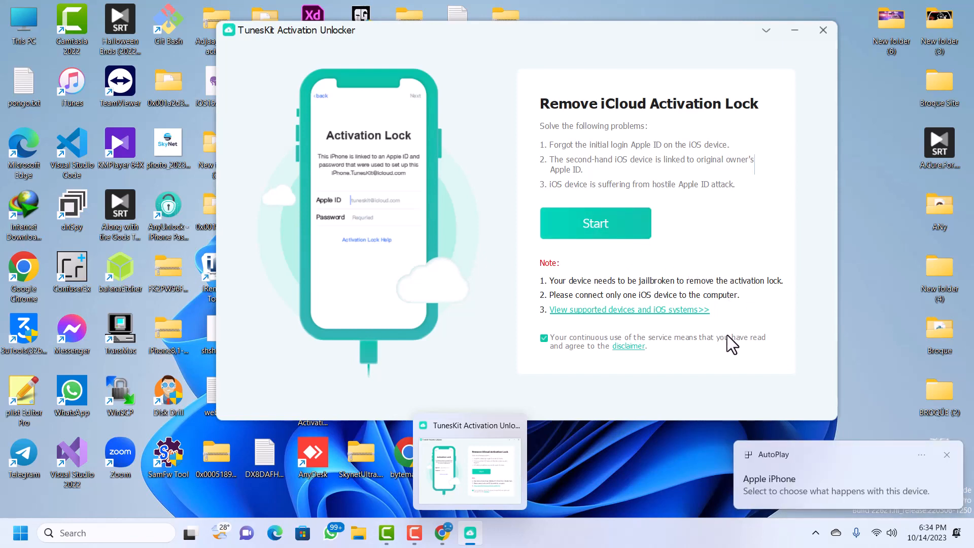
- Start the iCloud activation lock removal so the jailbreak tool begins downloading
click(595, 223)
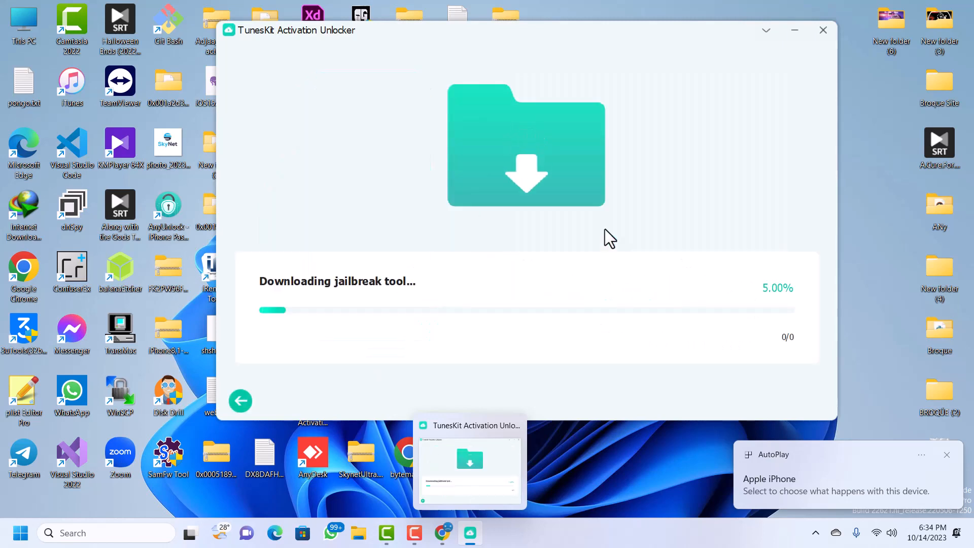
mouse_move(341, 305)
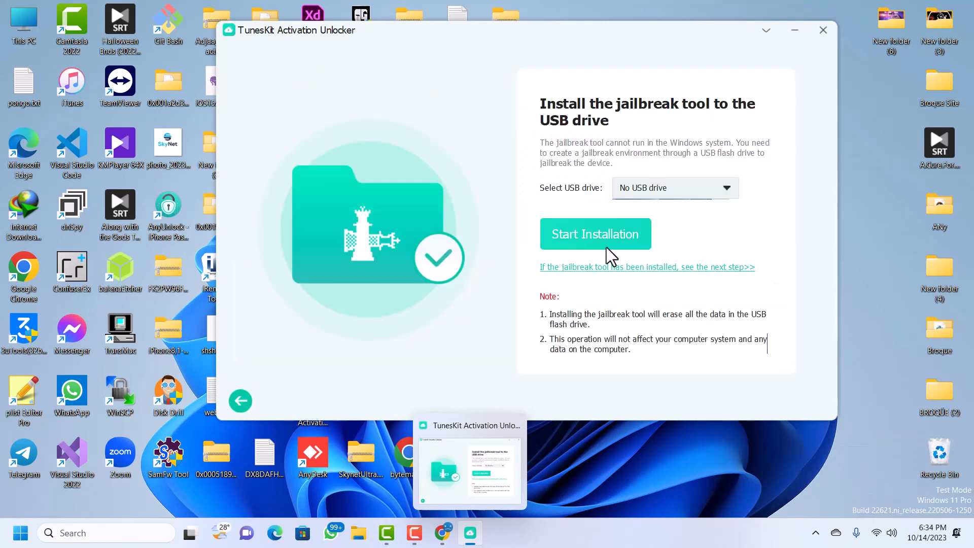
mouse_move(706, 228)
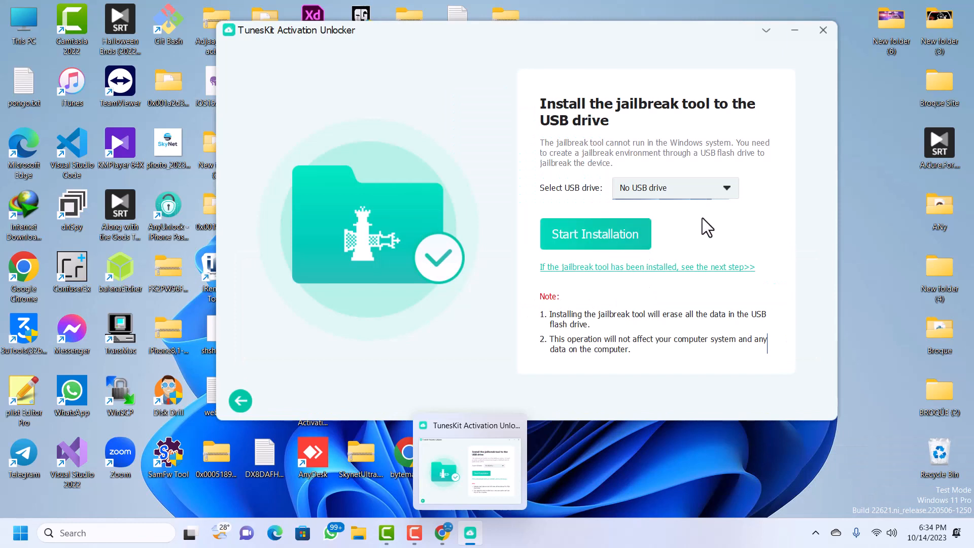
mouse_move(675, 245)
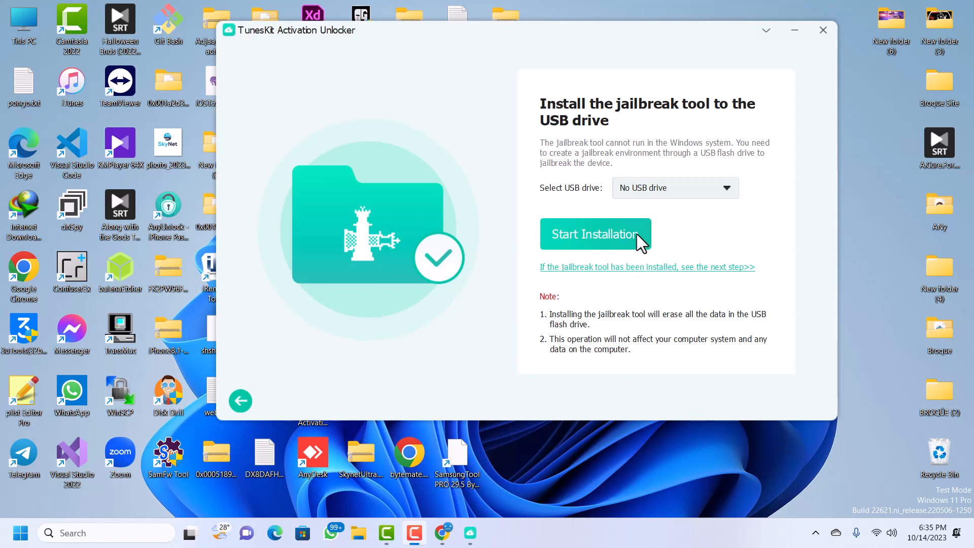
mouse_move(728, 200)
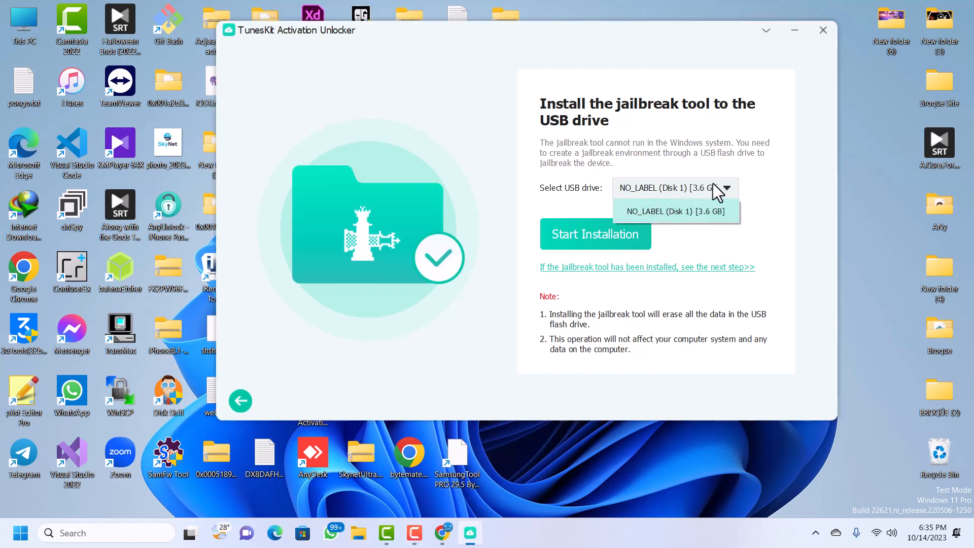
click(676, 211)
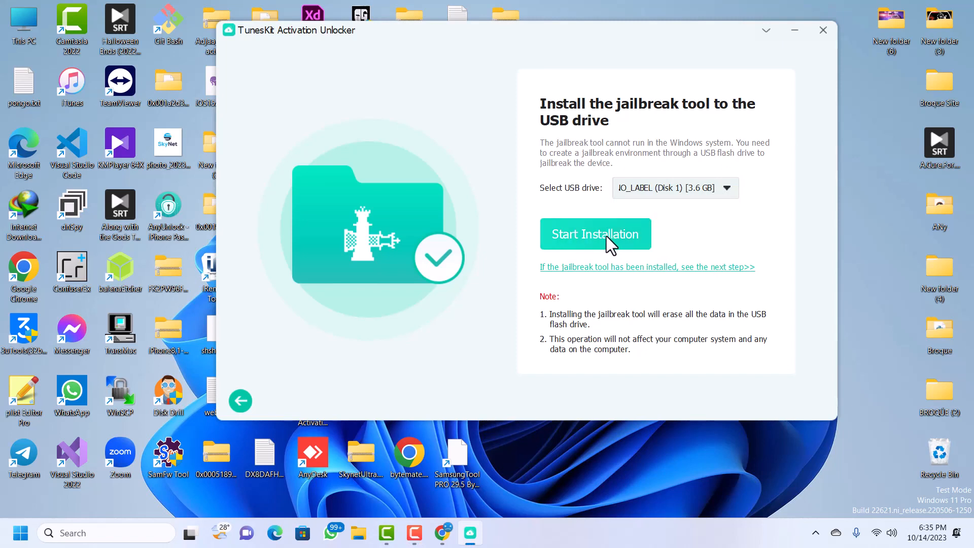
mouse_move(479, 261)
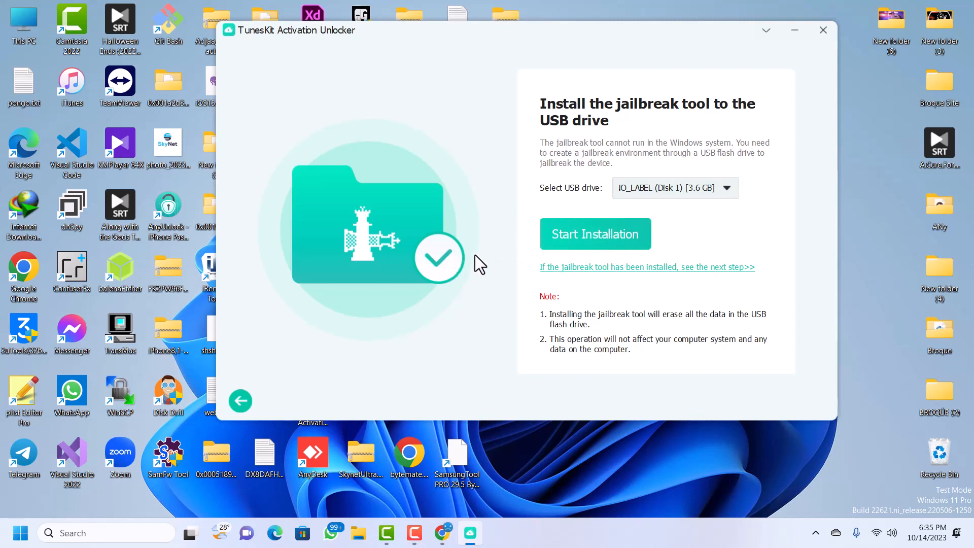
mouse_move(509, 298)
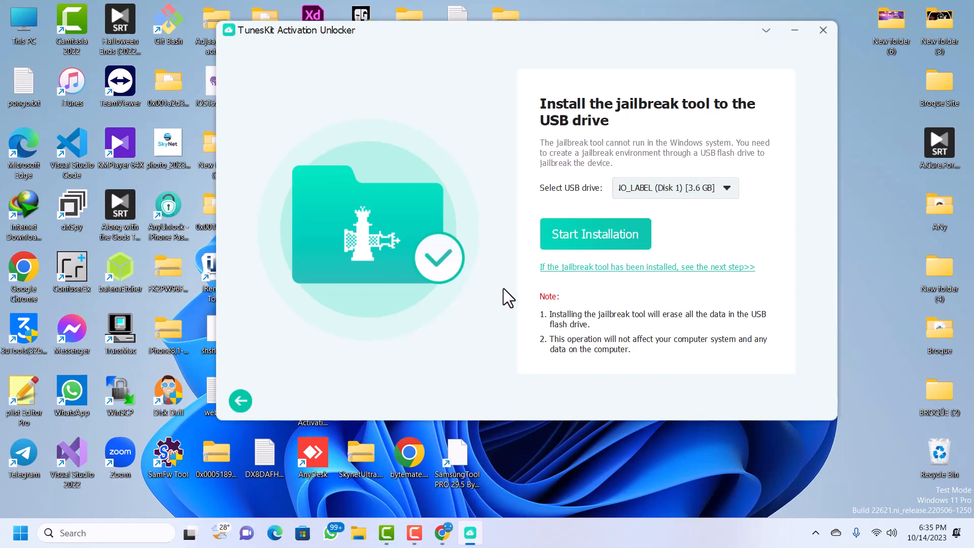
mouse_move(650, 305)
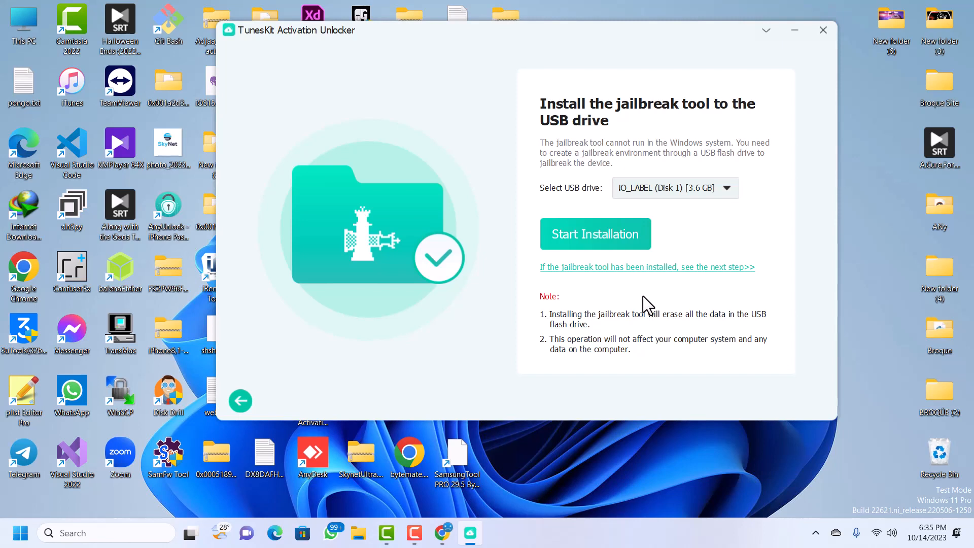
mouse_move(559, 304)
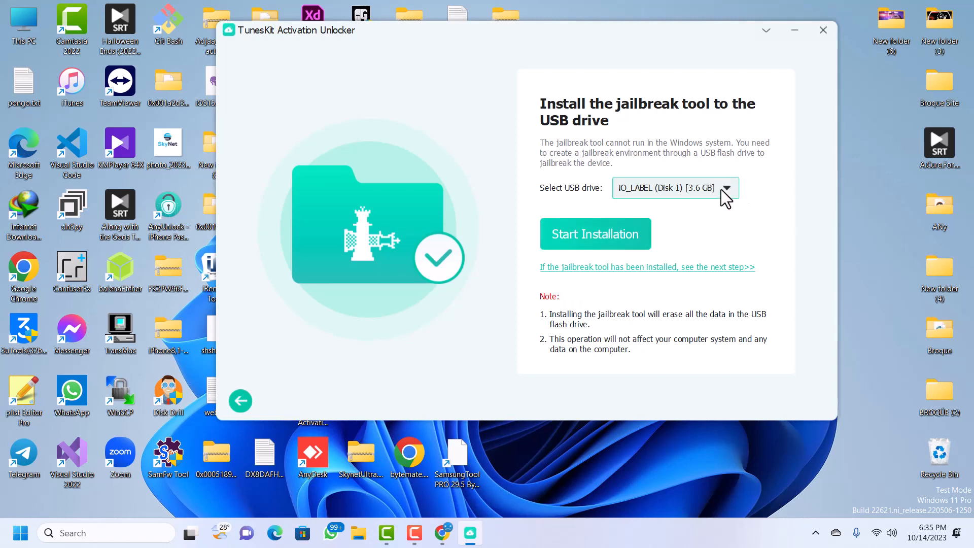
mouse_move(733, 201)
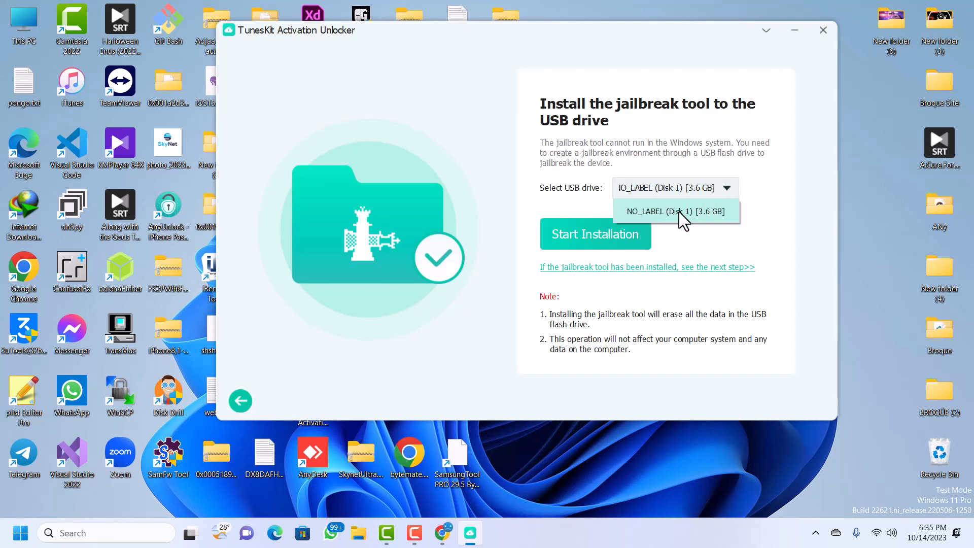
click(676, 211)
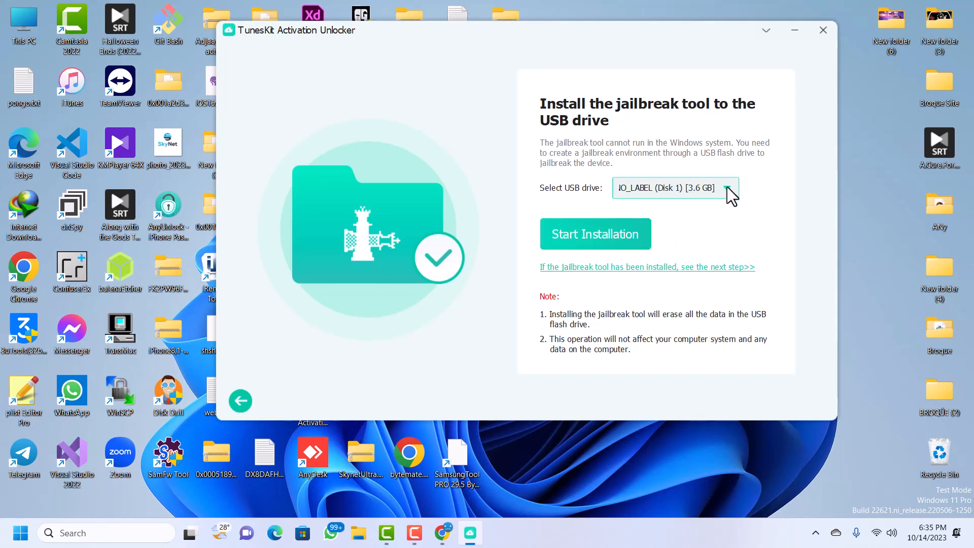
mouse_move(562, 314)
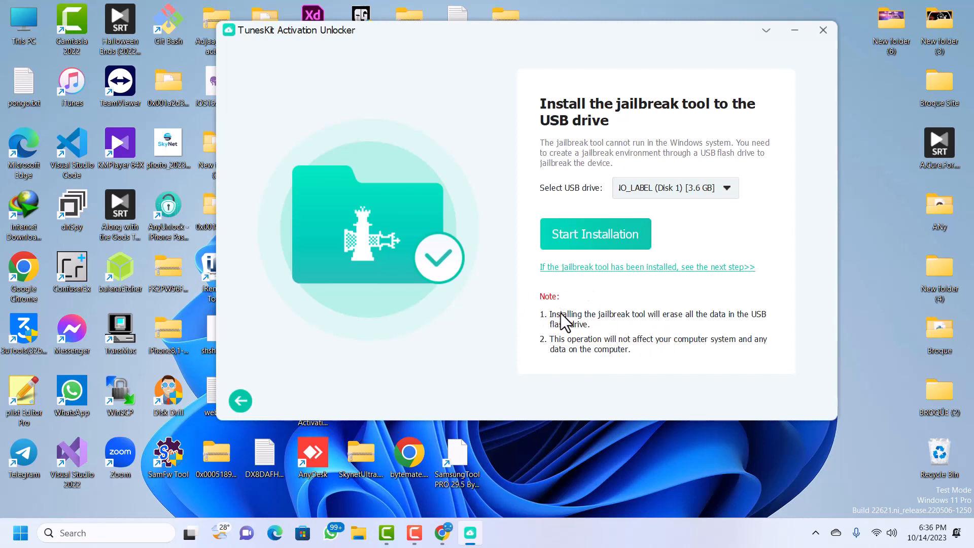
mouse_move(737, 327)
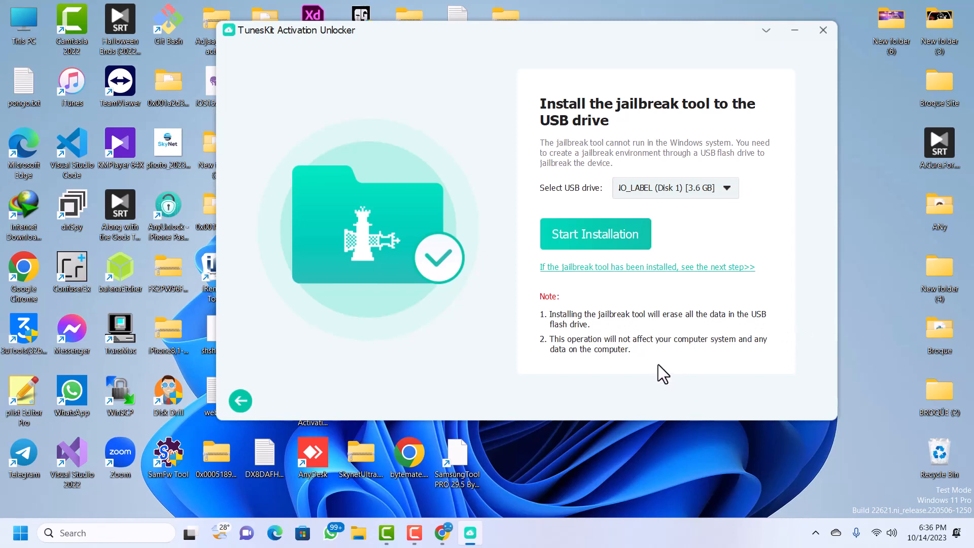
mouse_move(469, 324)
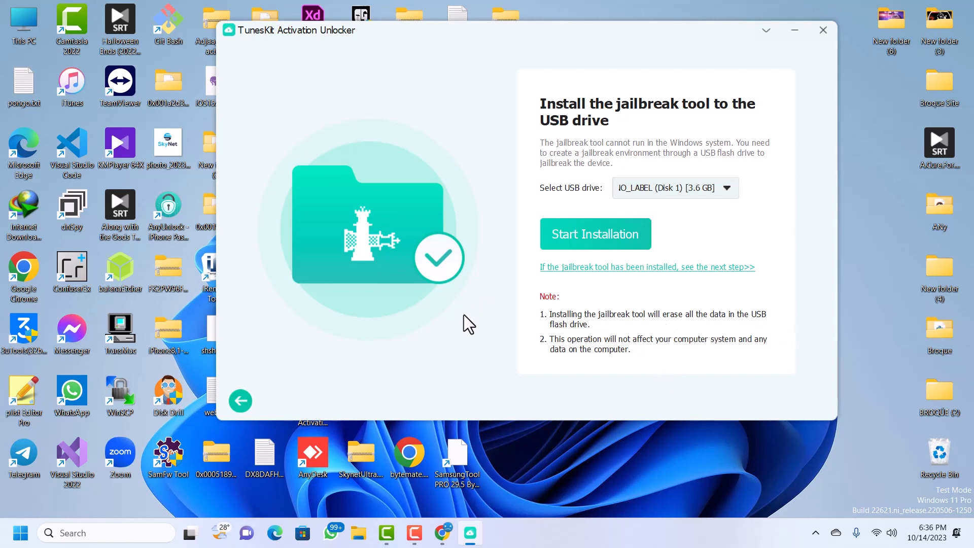
mouse_move(563, 307)
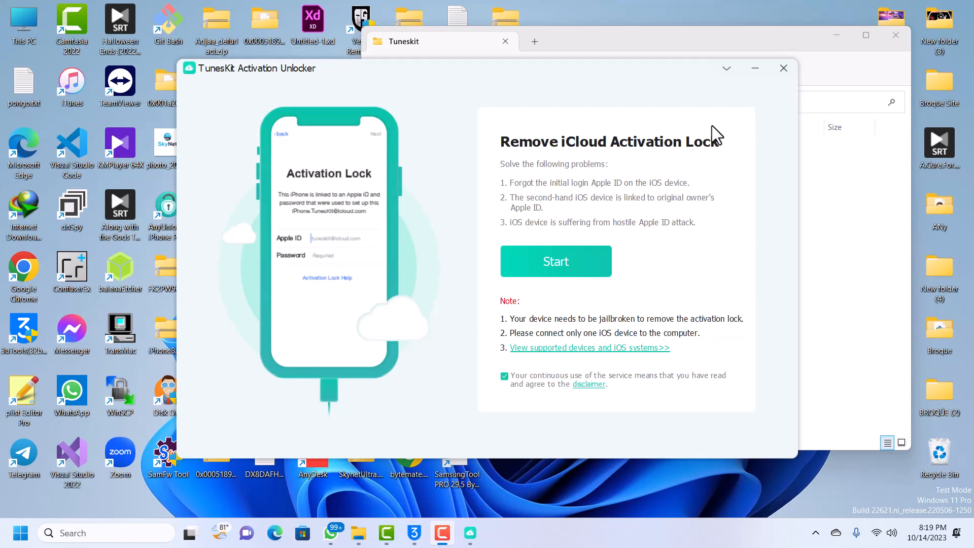
mouse_move(604, 288)
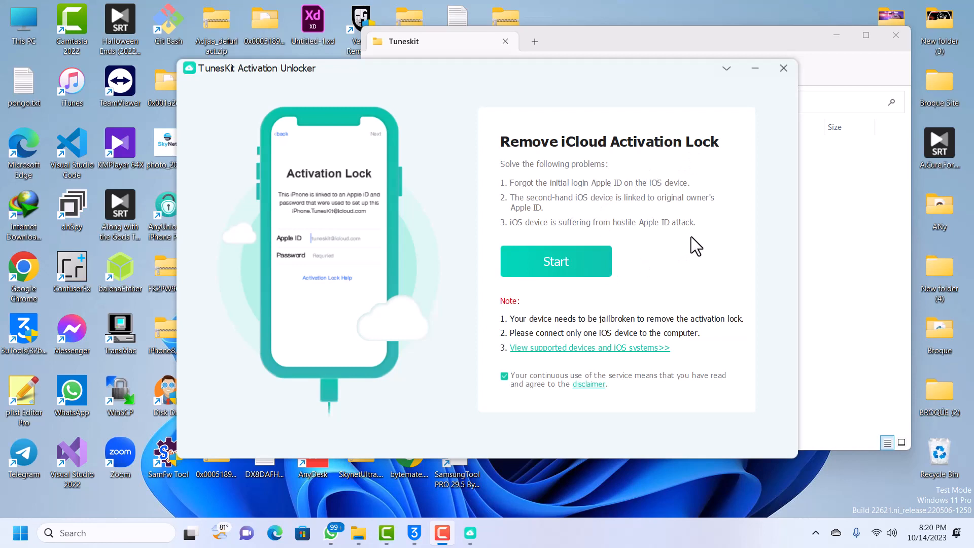
mouse_move(649, 256)
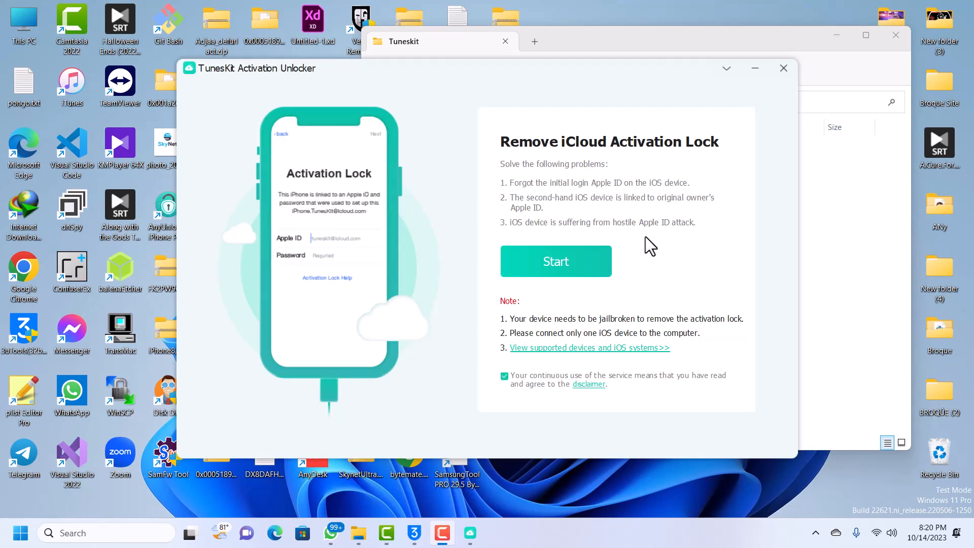
- Start the removal, then start again once the iPhone 6 is connected to show its device information
click(556, 262)
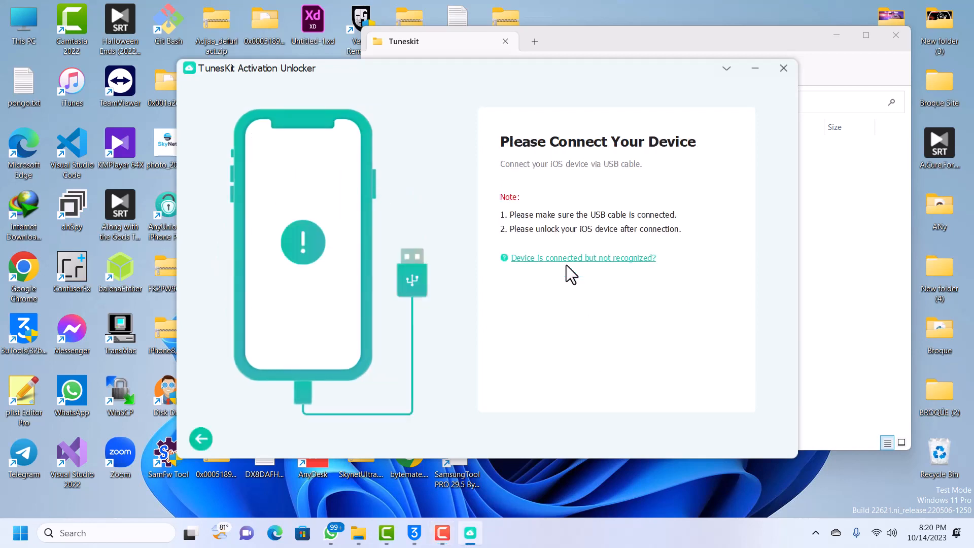
mouse_move(648, 280)
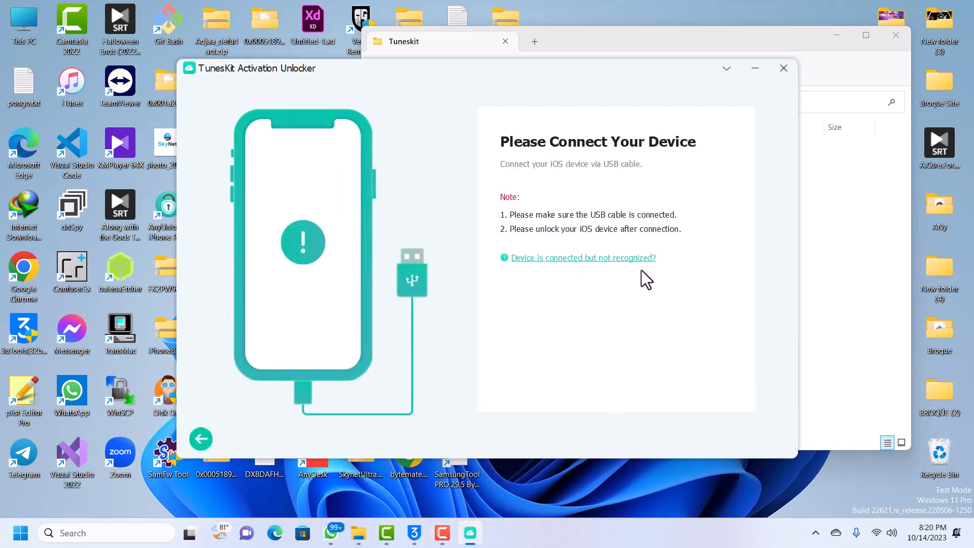
mouse_move(532, 318)
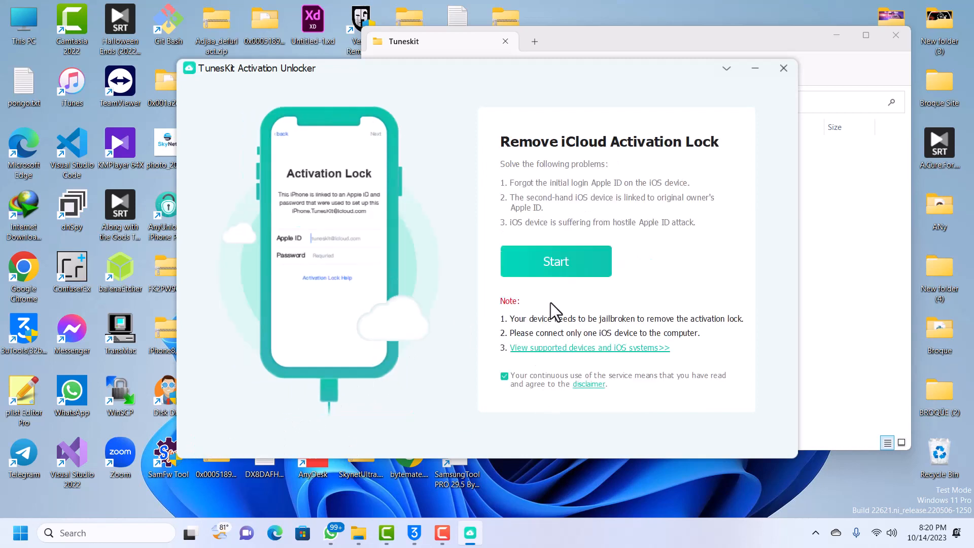
mouse_move(603, 292)
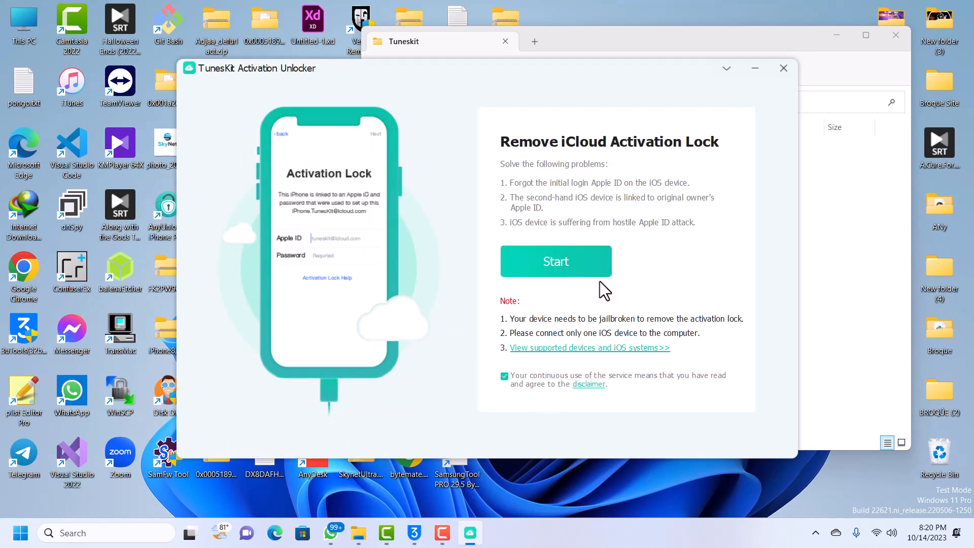
mouse_move(651, 295)
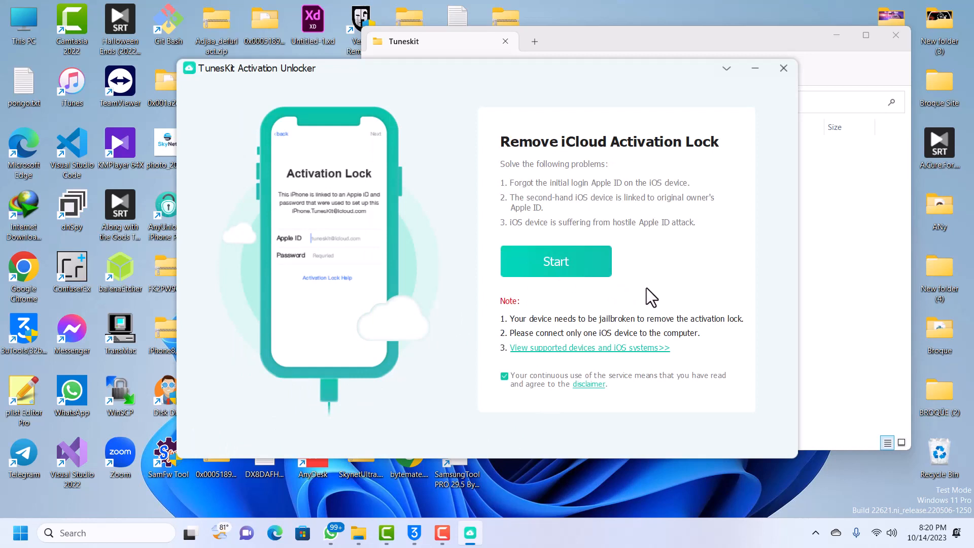
click(556, 261)
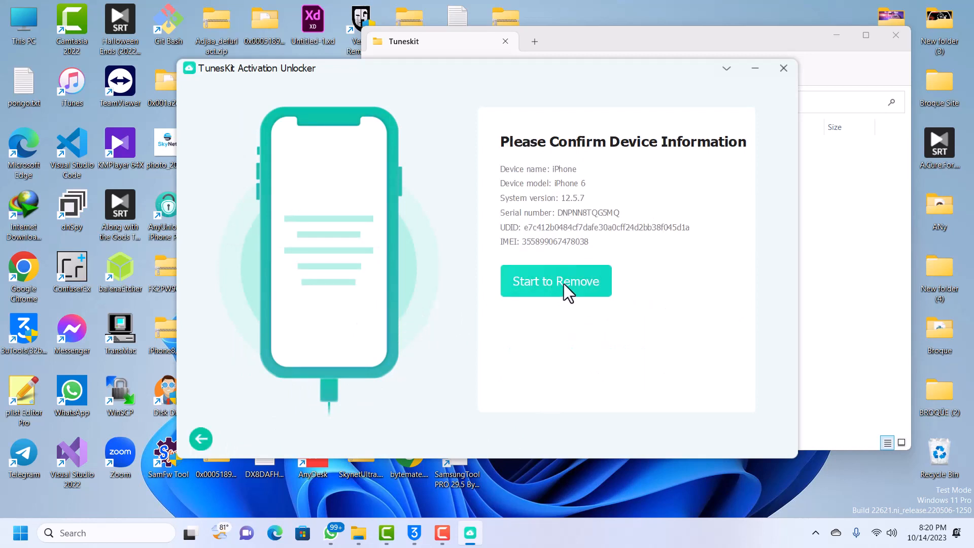
- Run Start to Remove until 'Removed Successfully' appears, finish with Done, and close the unlocker
click(556, 282)
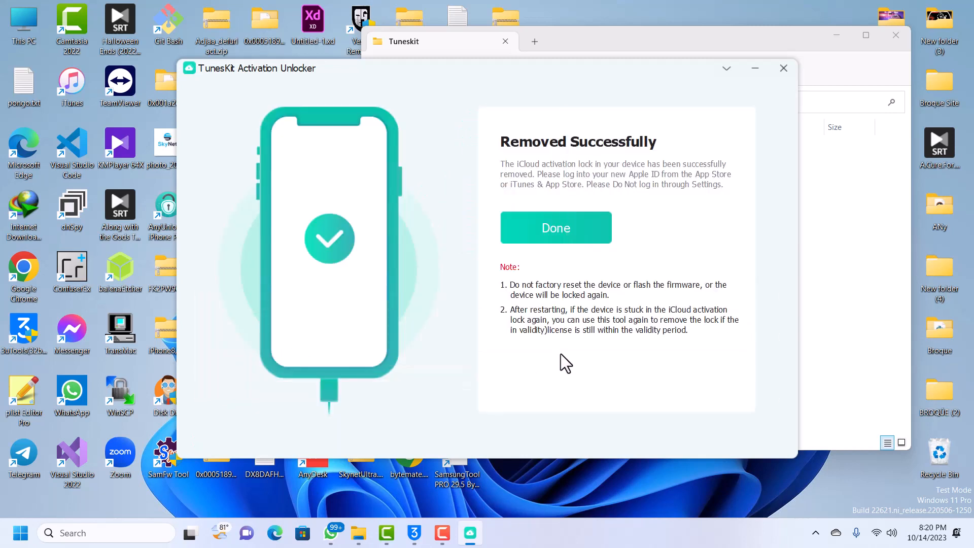
mouse_move(493, 113)
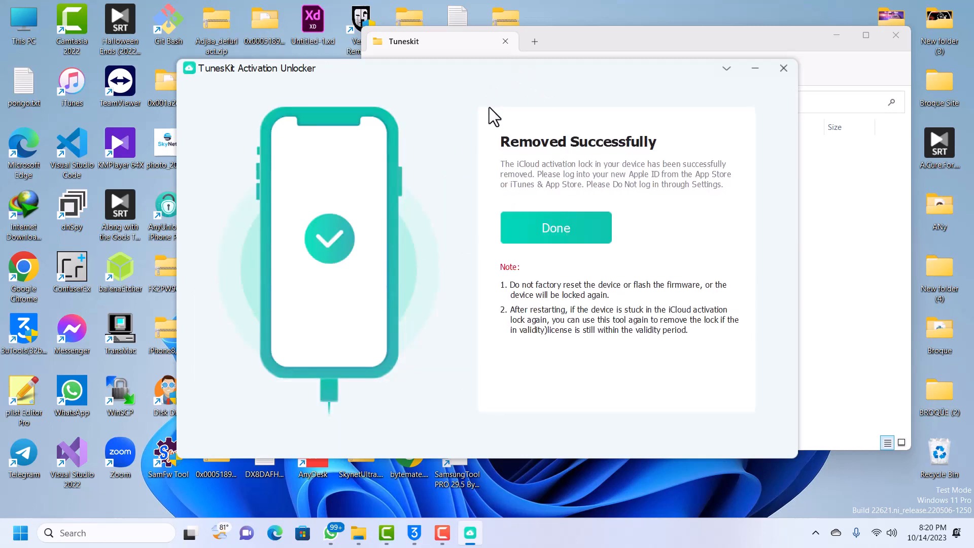
mouse_move(494, 81)
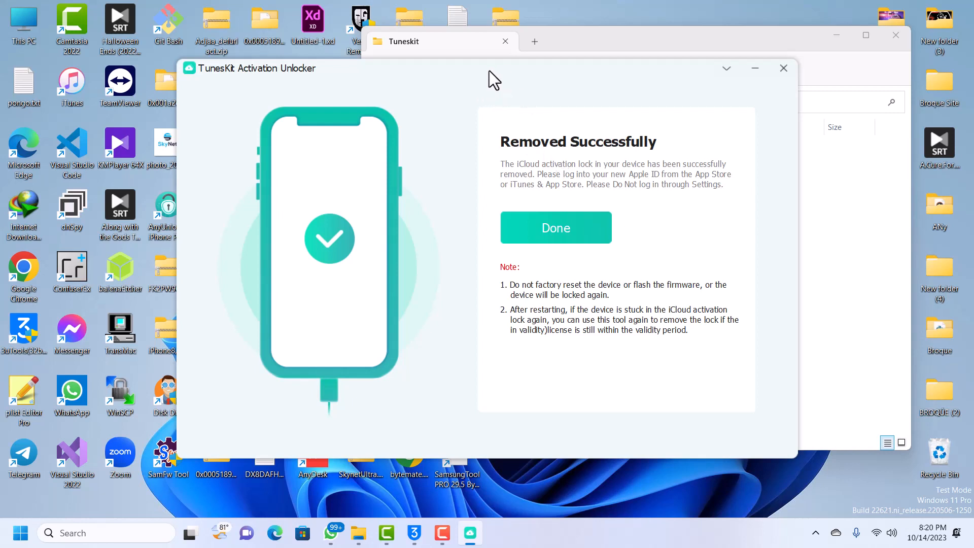
mouse_move(662, 251)
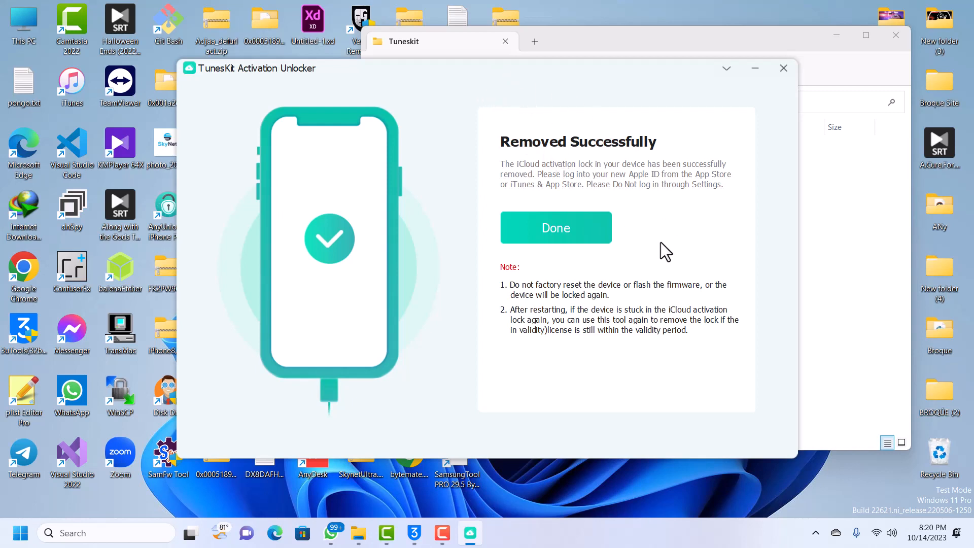
mouse_move(695, 148)
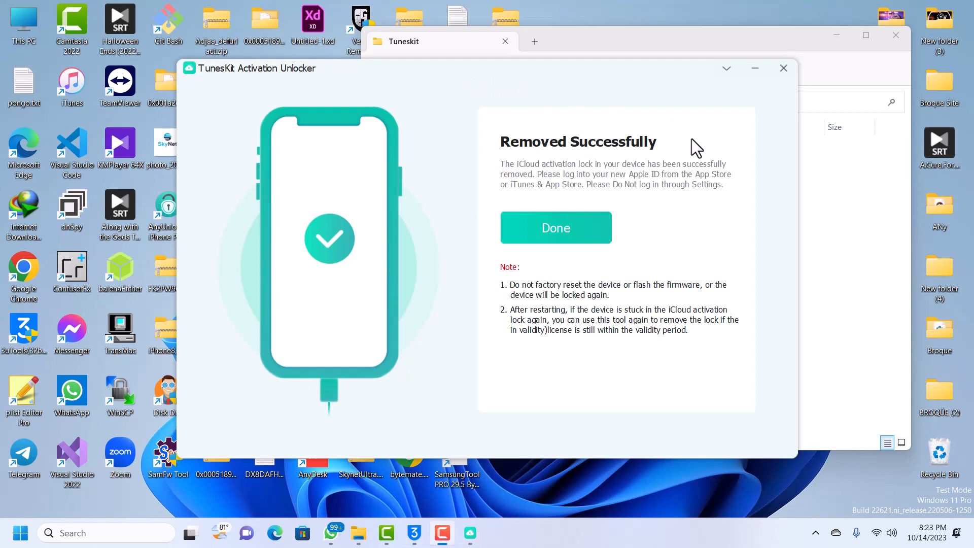
click(556, 227)
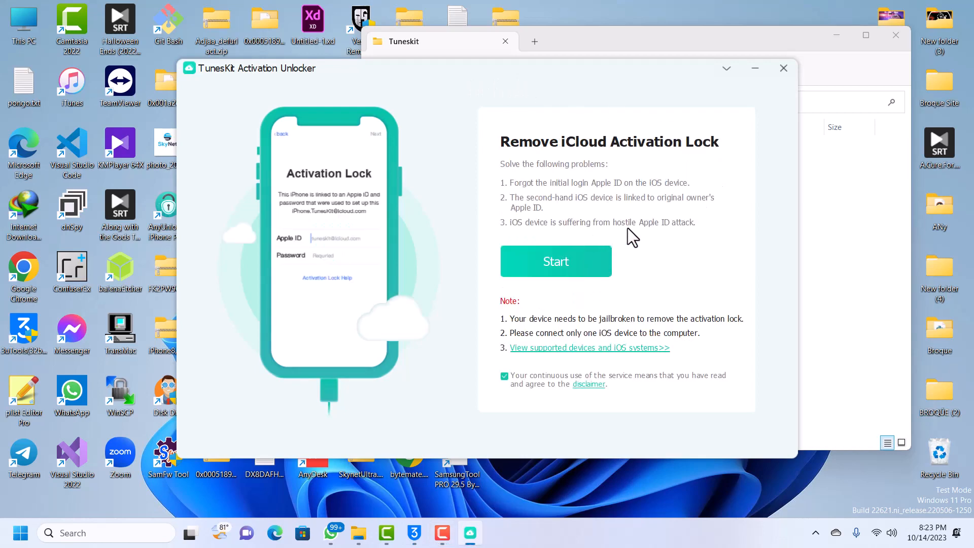
mouse_move(783, 68)
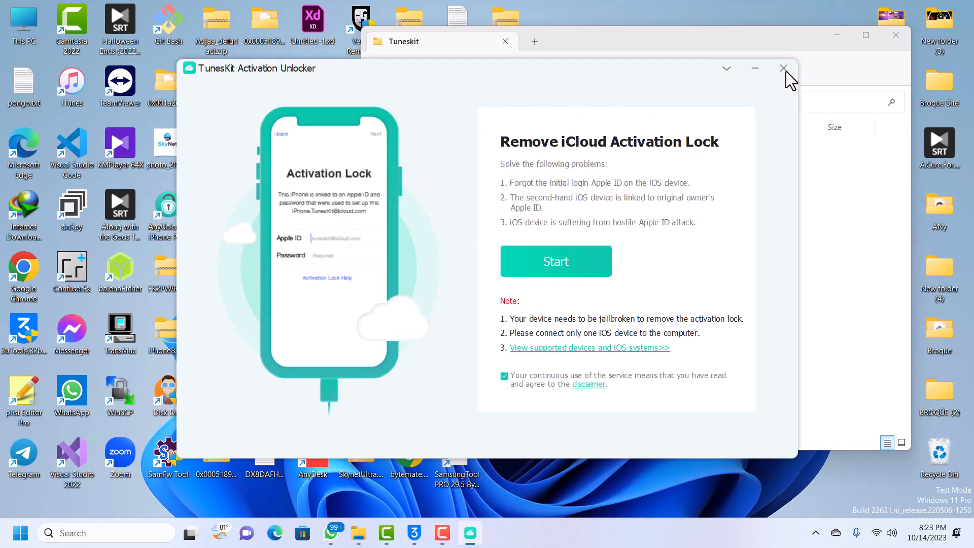
click(783, 67)
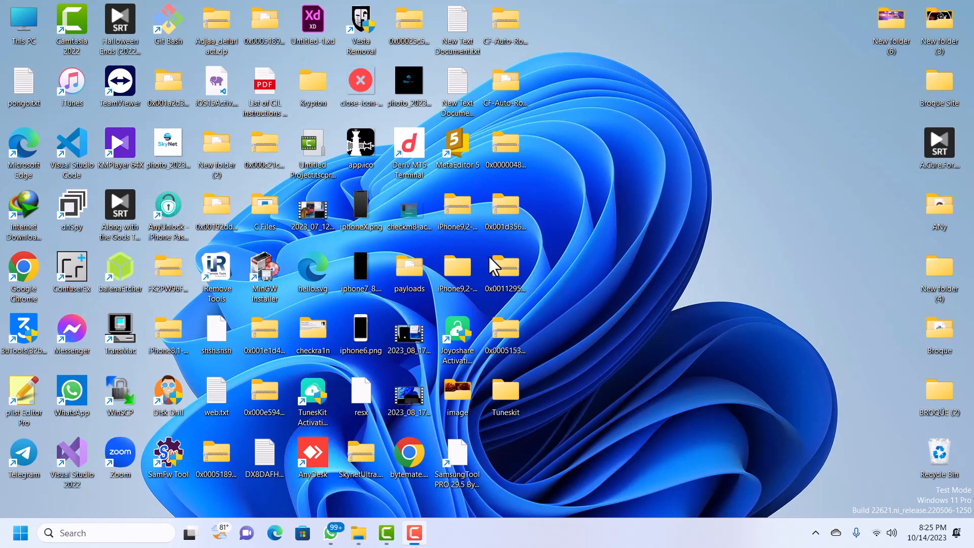
mouse_move(584, 184)
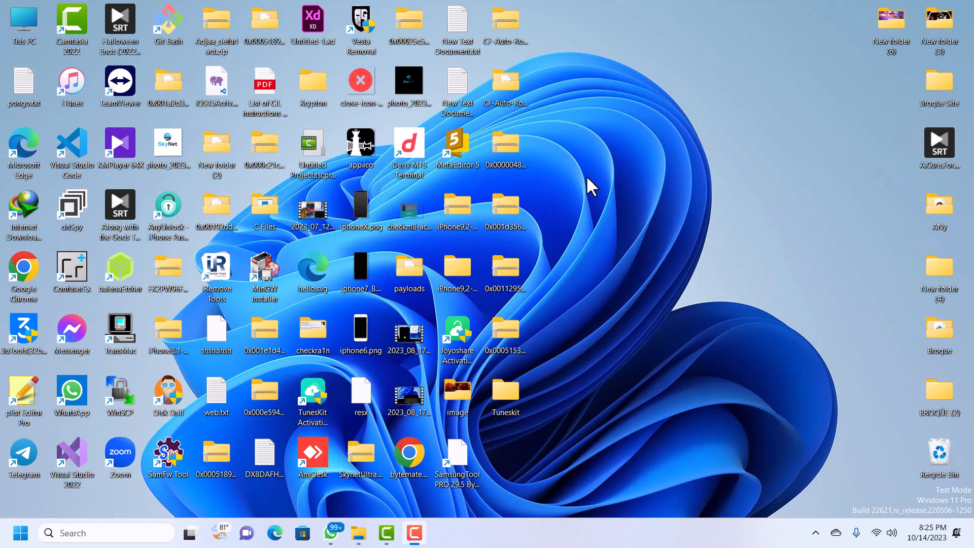
mouse_move(582, 189)
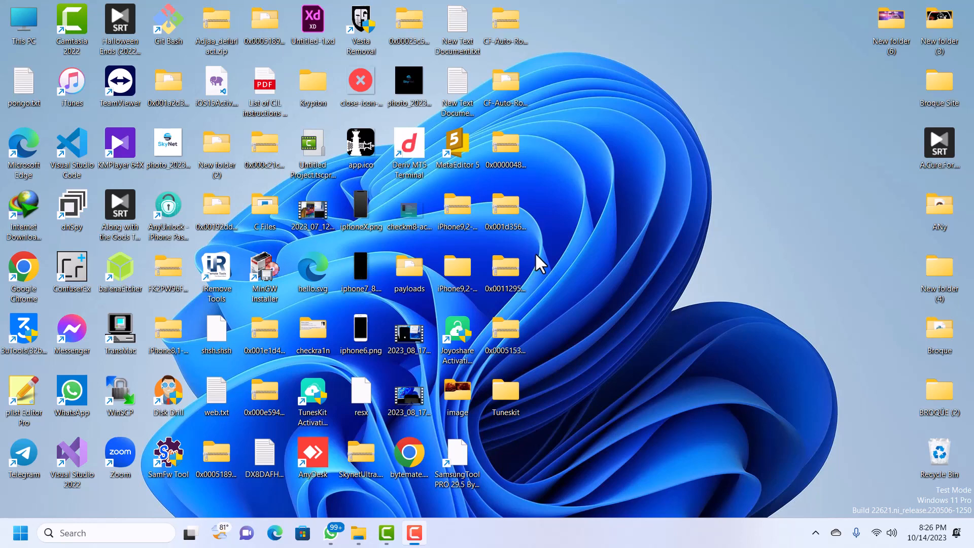
mouse_move(570, 238)
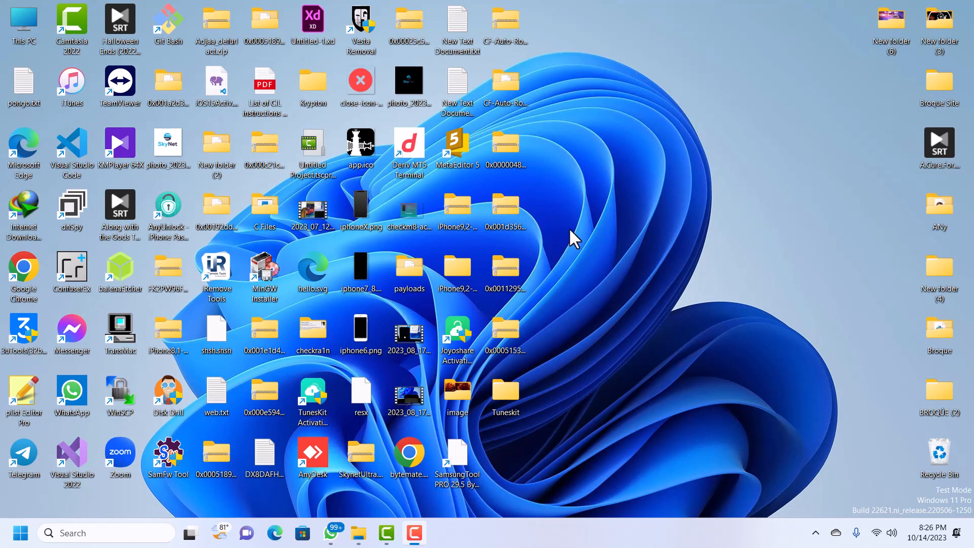
mouse_move(597, 163)
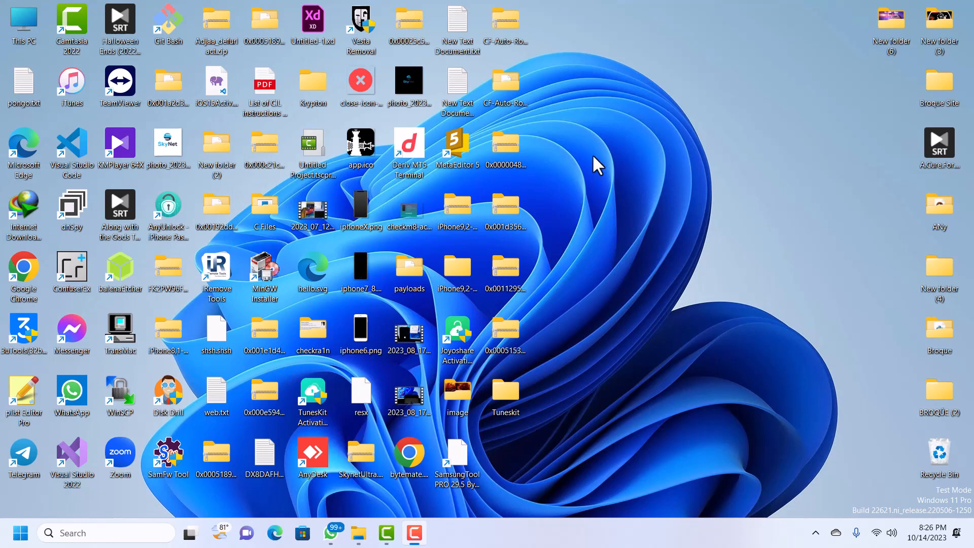
mouse_move(556, 76)
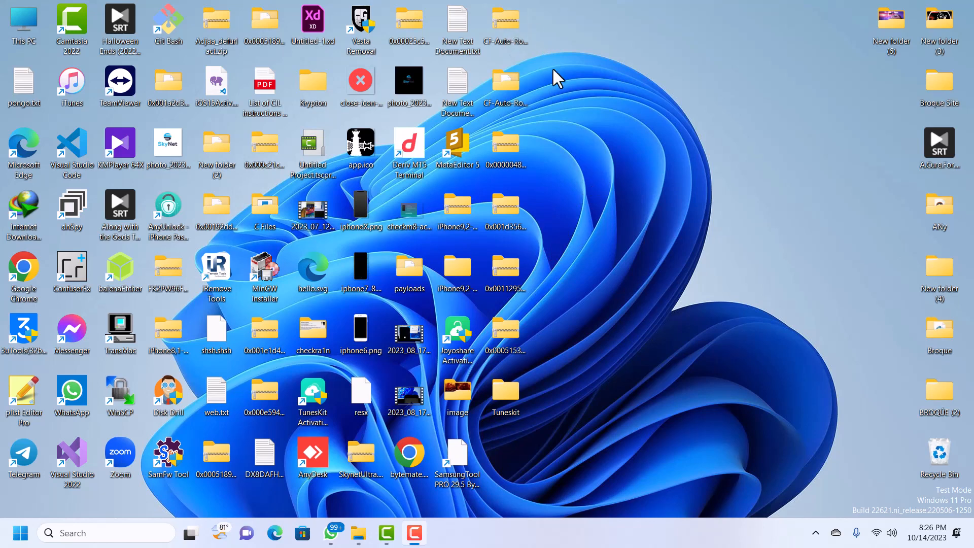